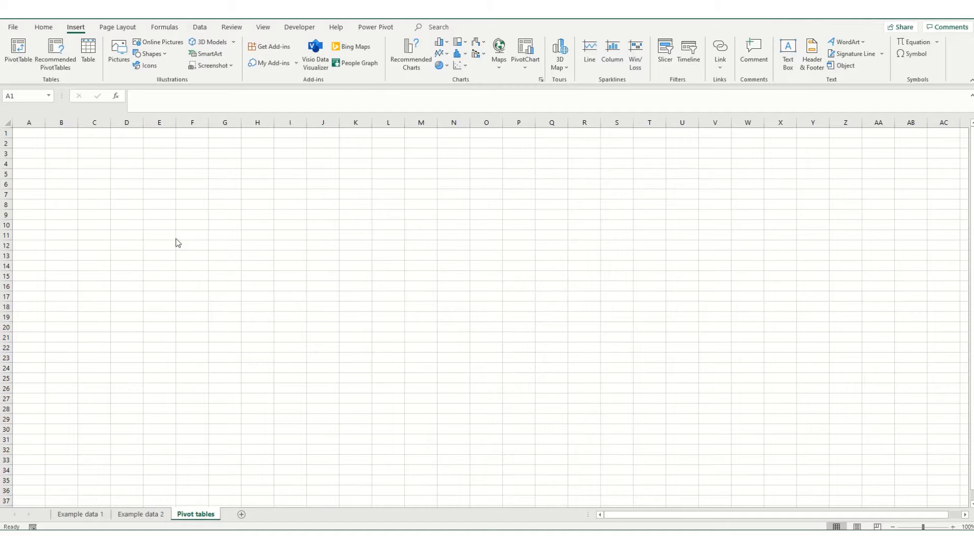
Step: Start a new pivot table from the Insert ribbon
left_click(28, 134)
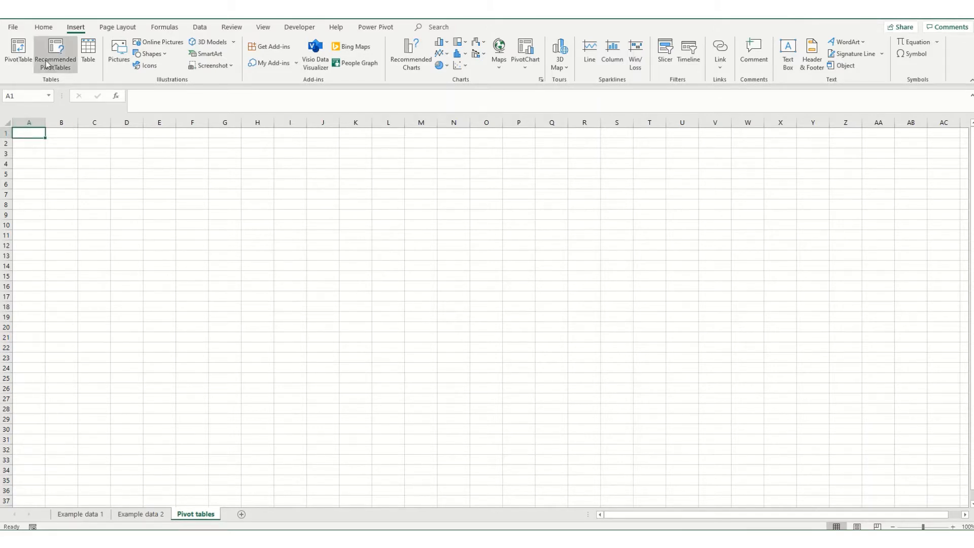
mouse_move(75, 30)
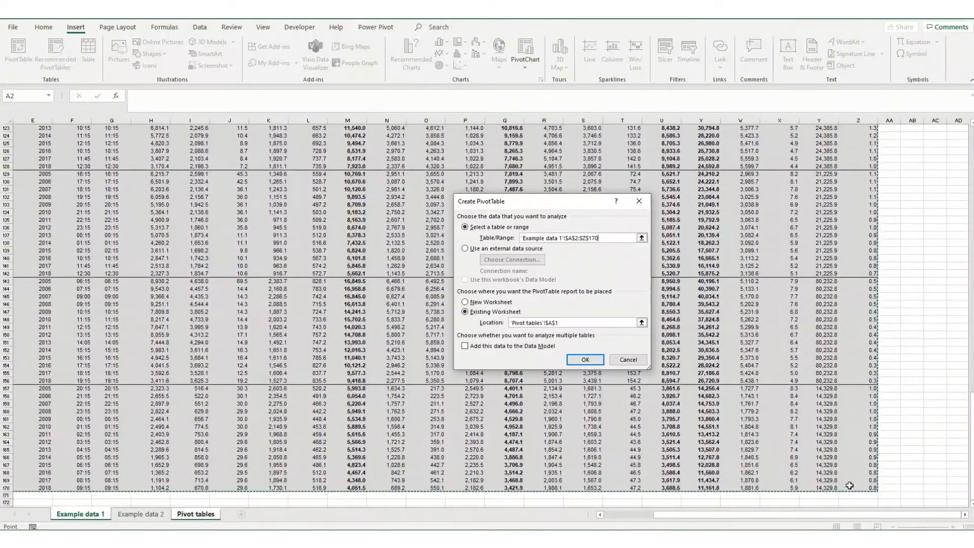
Step: Confirm the pivot table and dismiss the invalid field name error
left_click(584, 360)
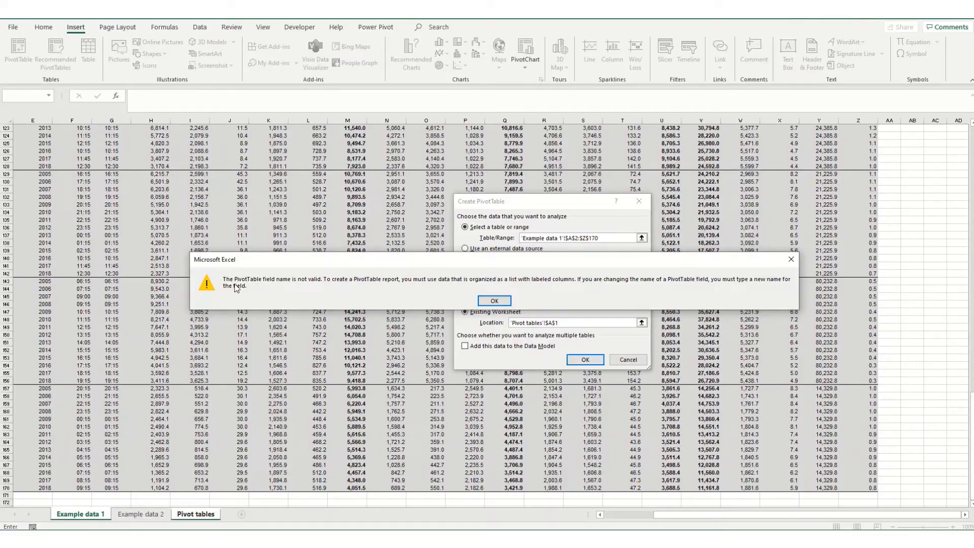
mouse_move(194, 309)
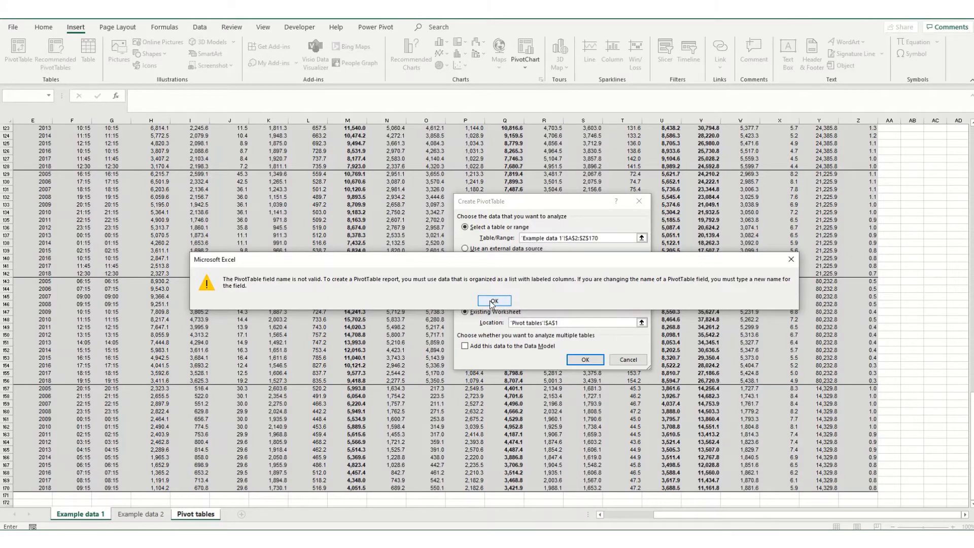
left_click(493, 302)
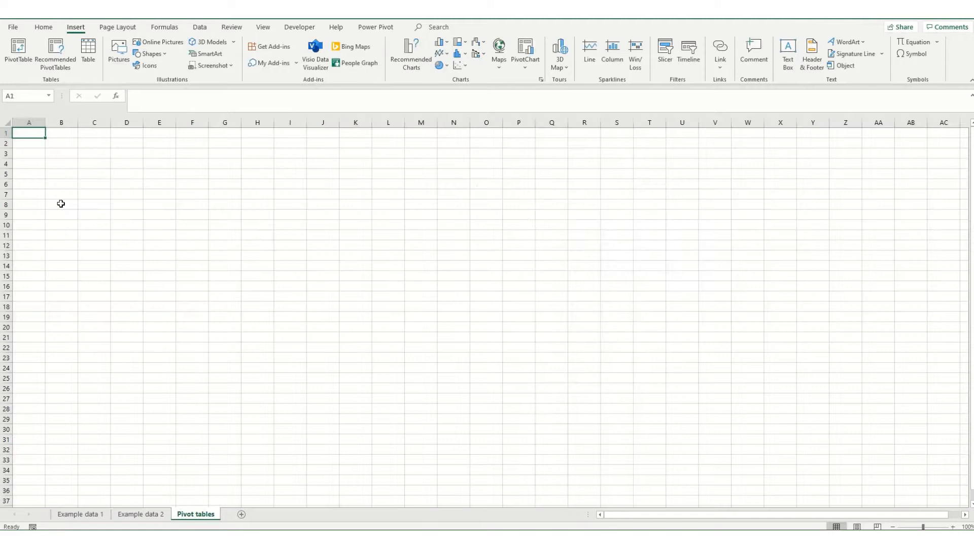
Step: On Example data 1, enter 'Name' as the blank column header and select the data table
left_click(80, 514)
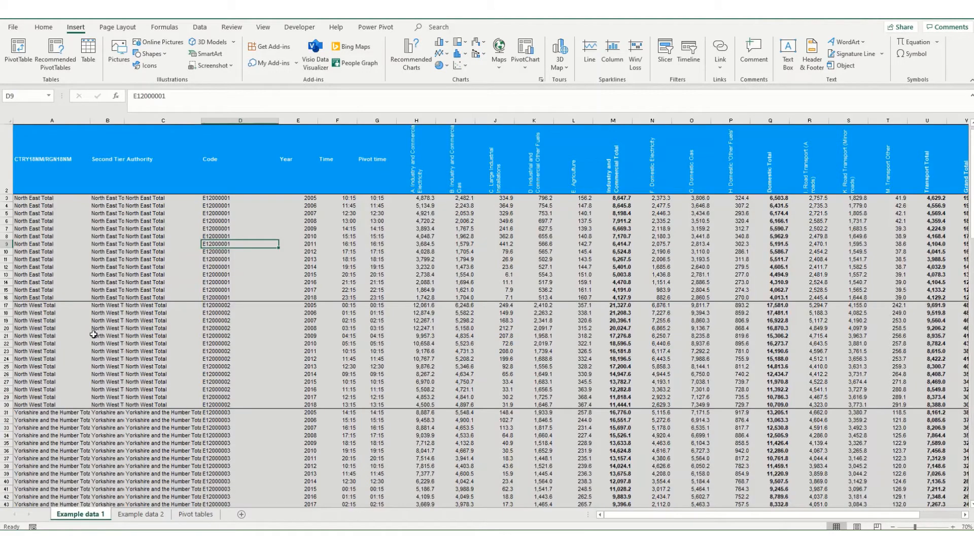
mouse_move(240, 160)
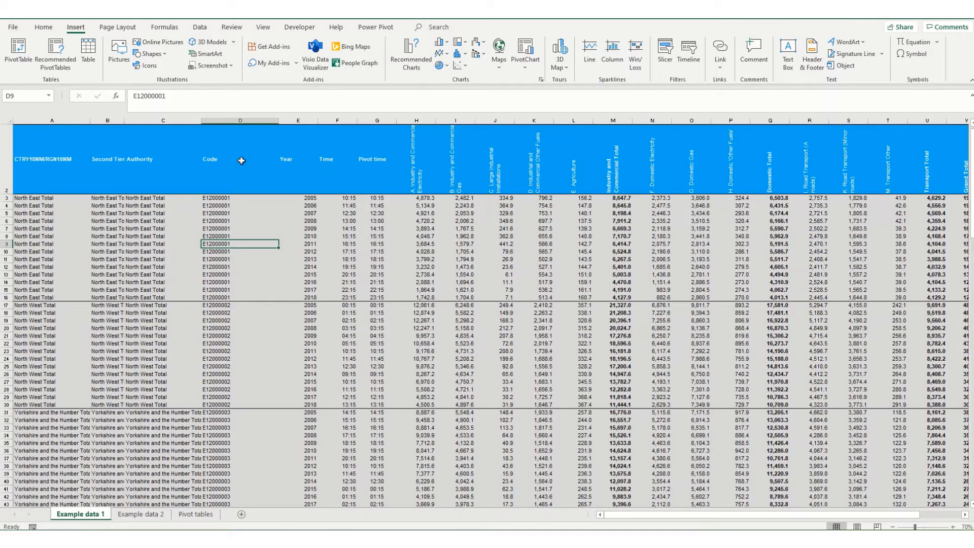
mouse_move(150, 165)
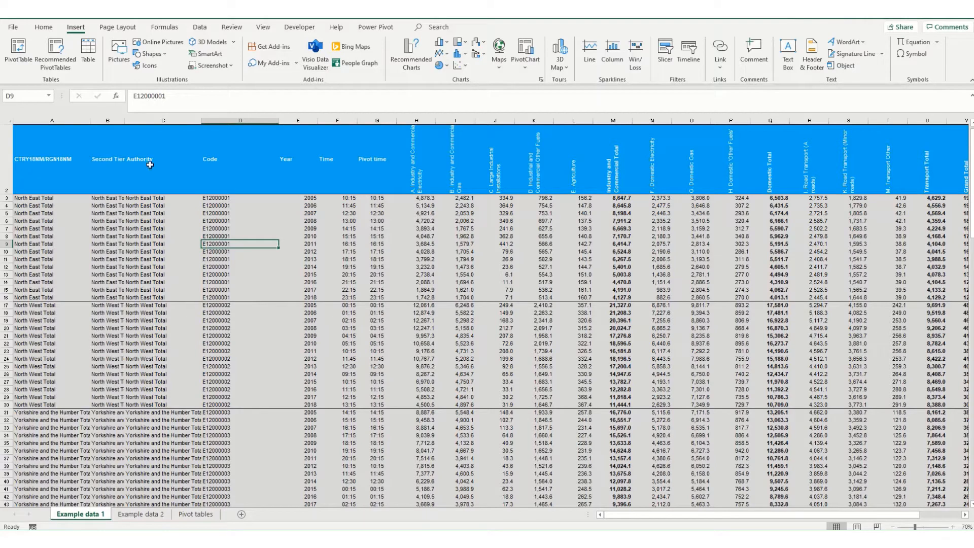
mouse_move(648, 172)
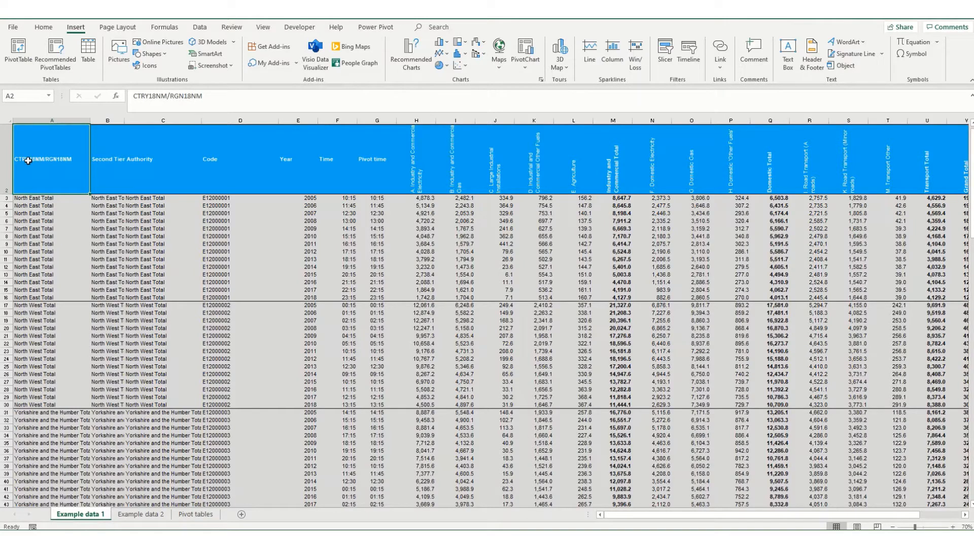
left_click(108, 159)
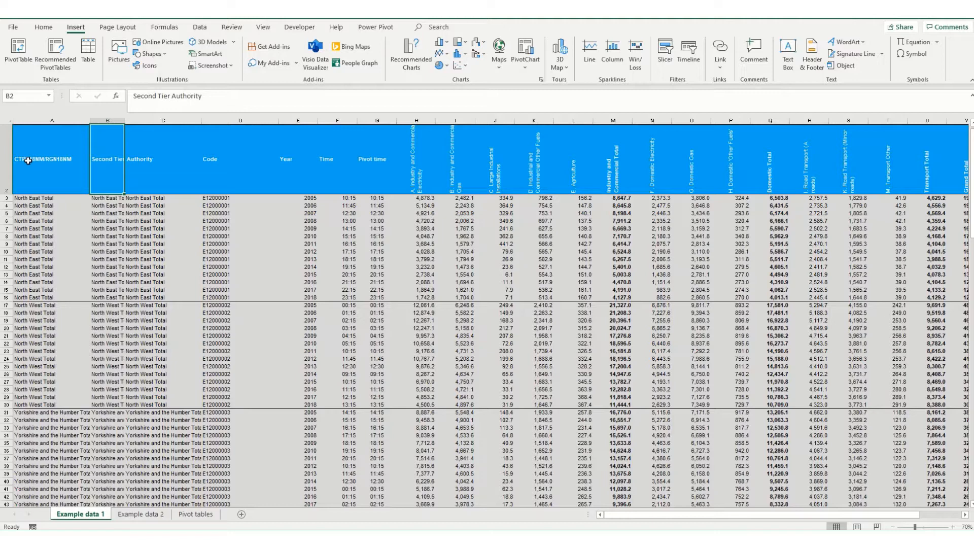
left_click(163, 159)
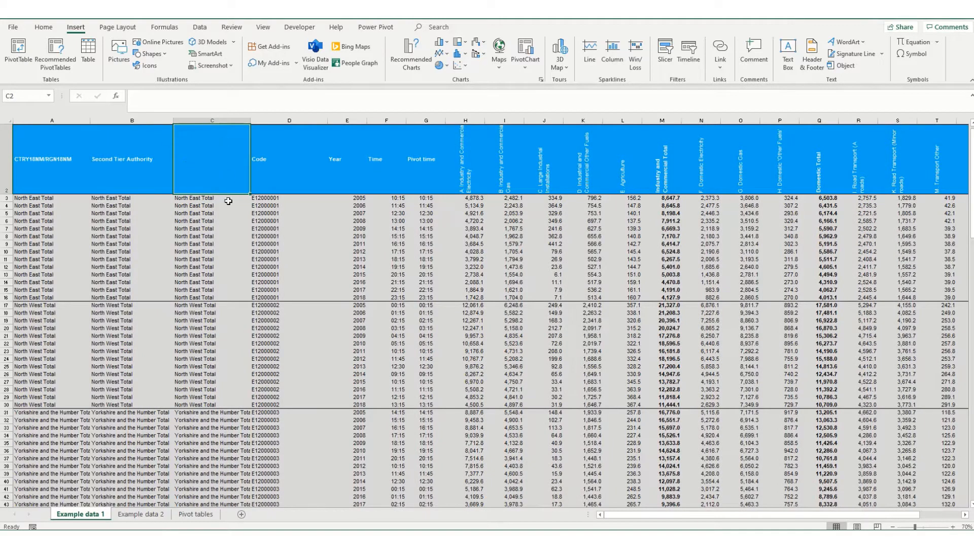
type("Name")
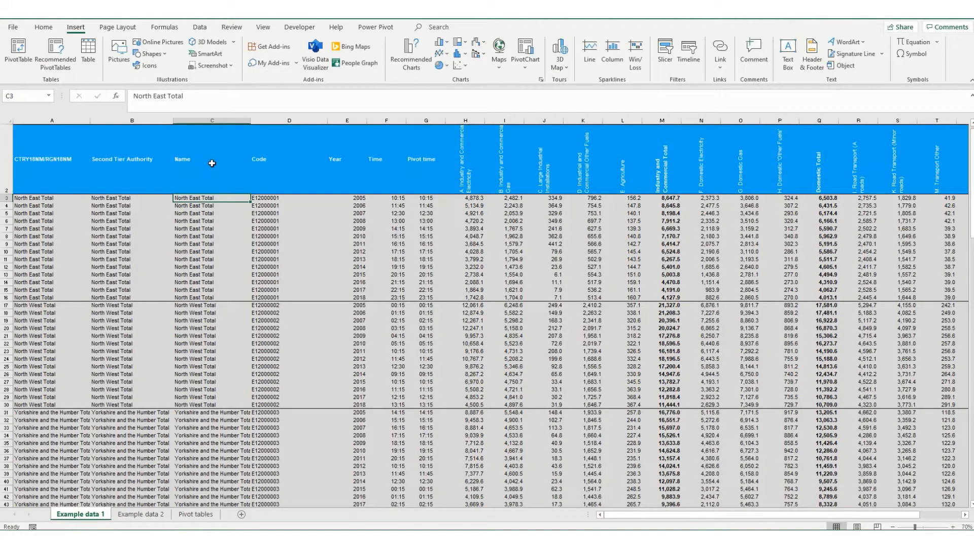
left_click(51, 159)
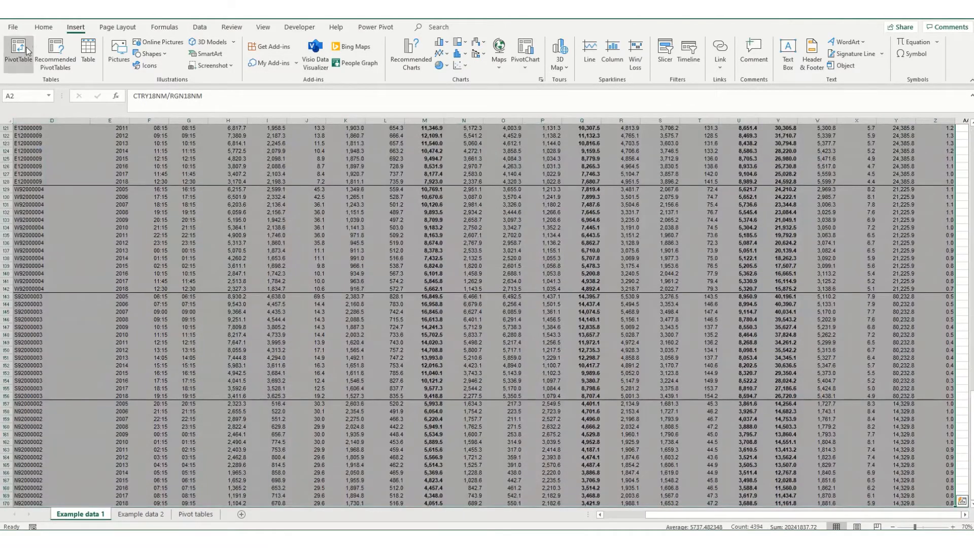
Step: Insert a pivot table from the selected data at Pivot tables!A1
left_click(18, 52)
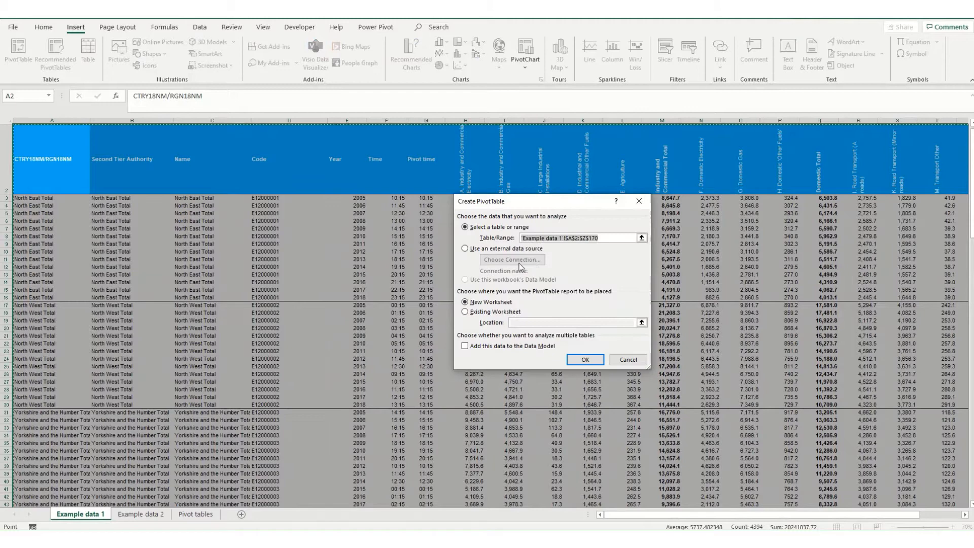
left_click(466, 312)
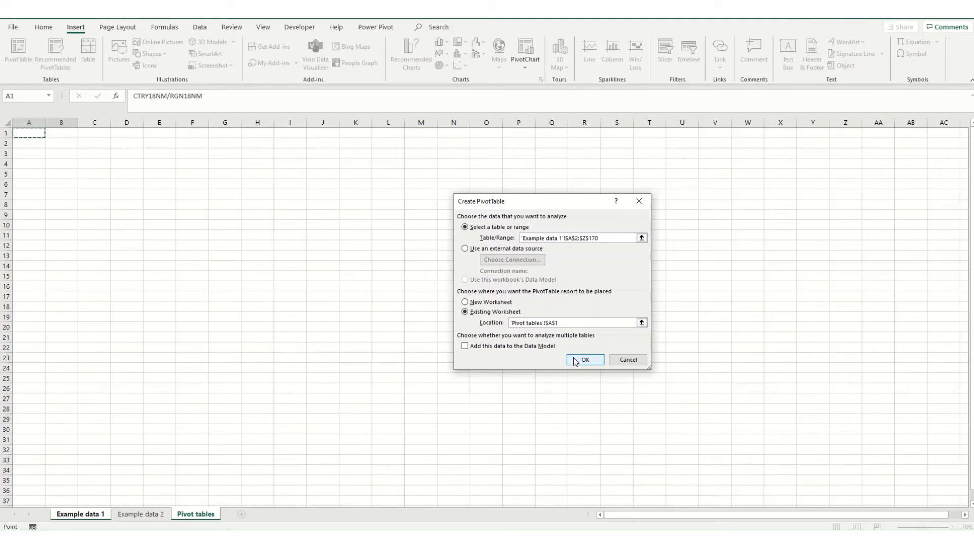
left_click(584, 360)
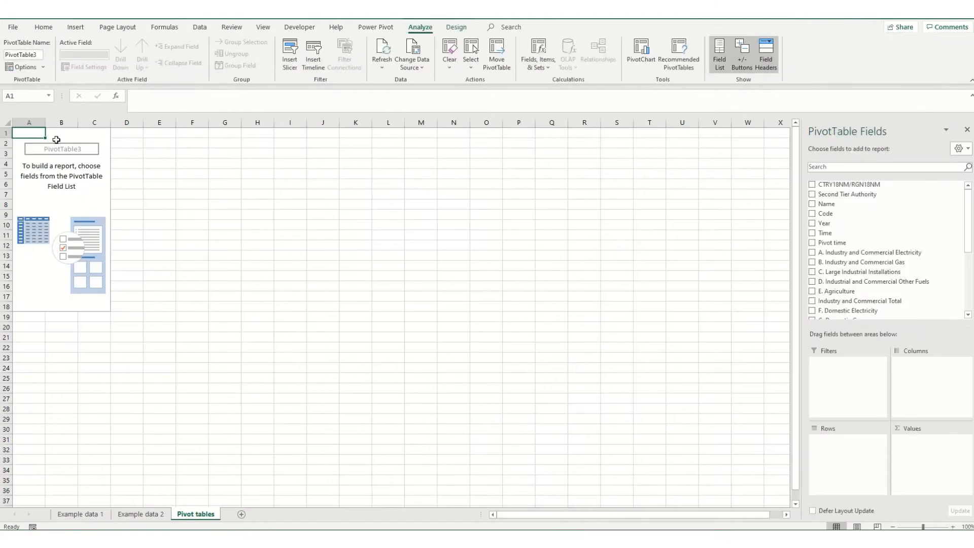
mouse_move(27, 348)
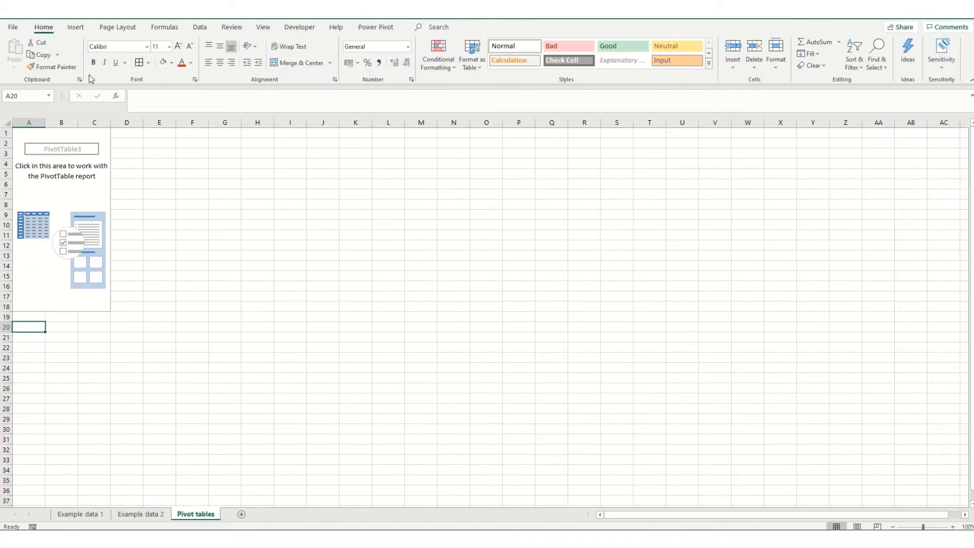
Step: Add a pivot table from Example data 2 at A20 and tick Name as rows of the first
left_click(75, 27)
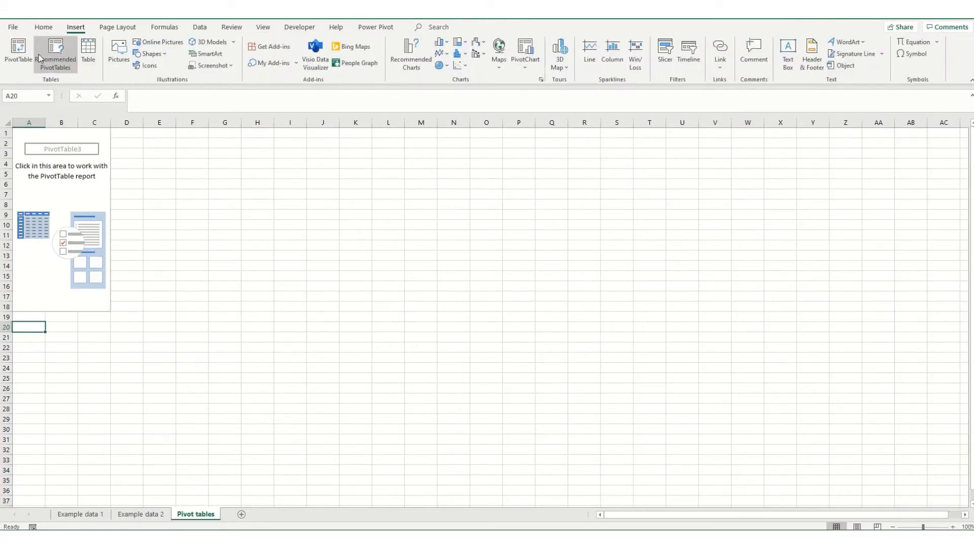
left_click(17, 53)
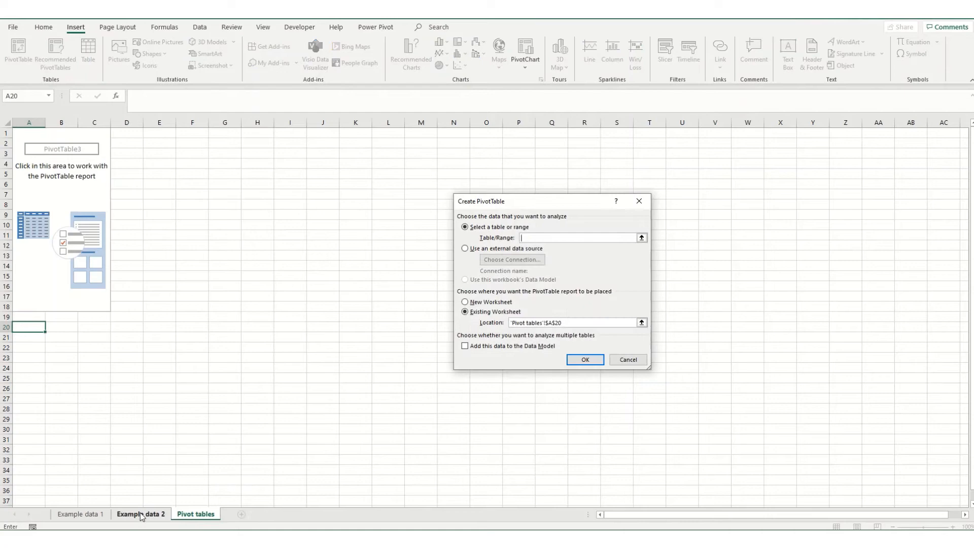
left_click(141, 514)
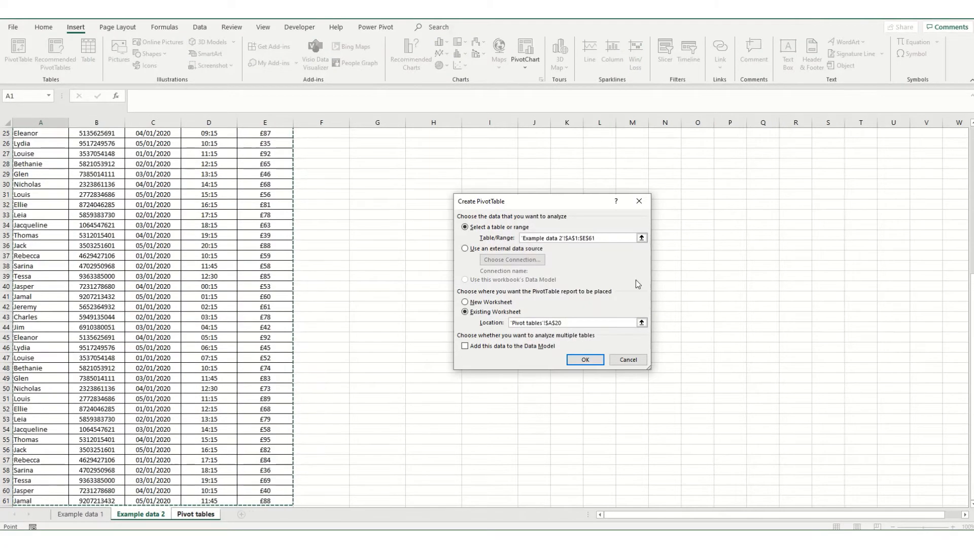
left_click(583, 359)
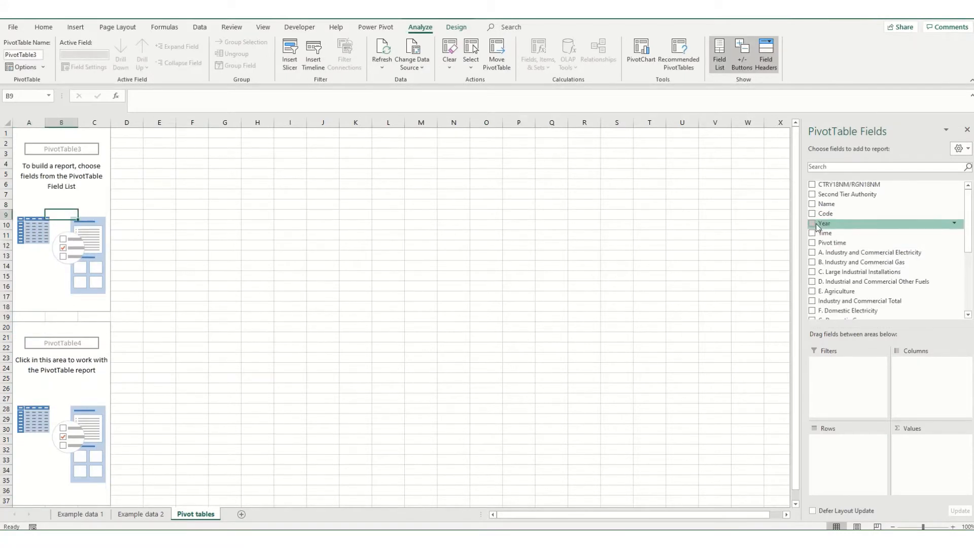
left_click(813, 204)
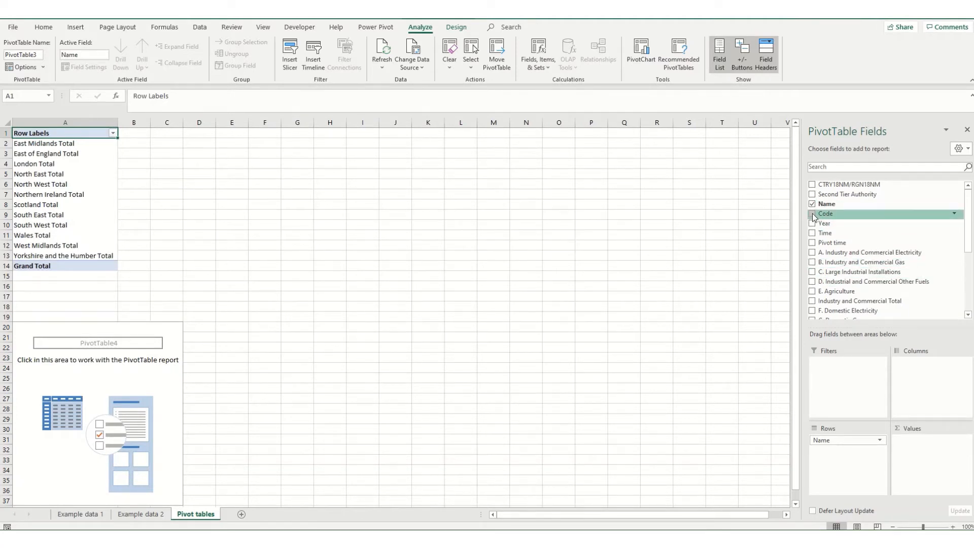
Step: Tick Code for the first pivot table and dismiss the overlap warning
left_click(812, 214)
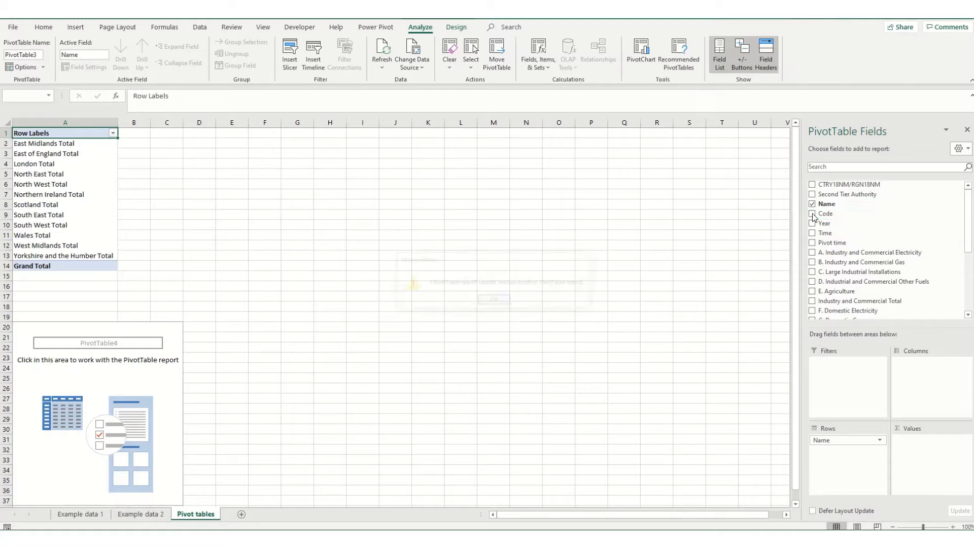
left_click(813, 213)
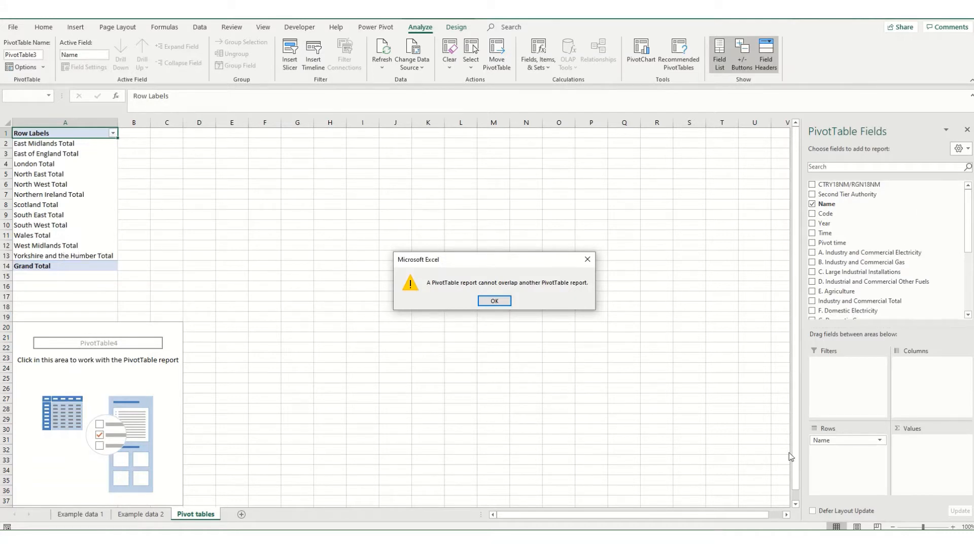
mouse_move(72, 274)
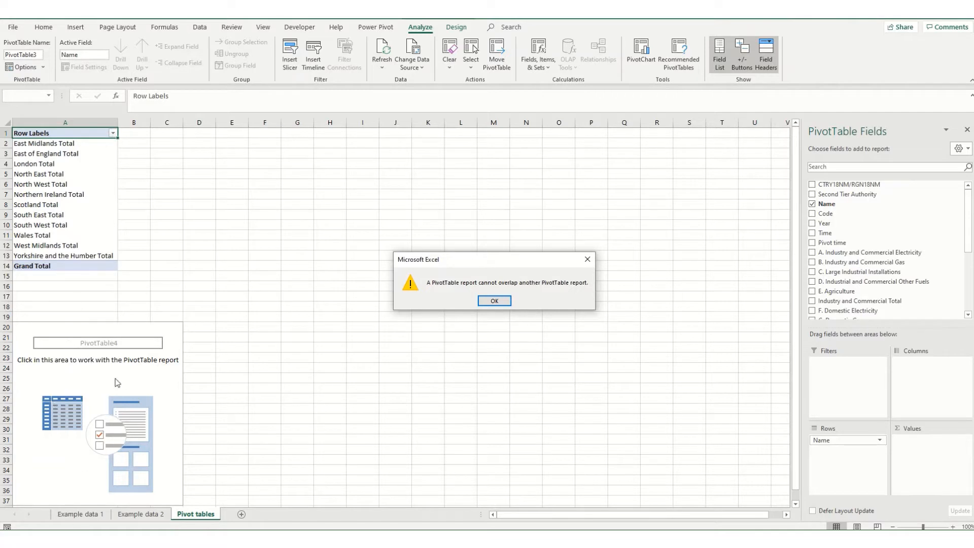
left_click(493, 300)
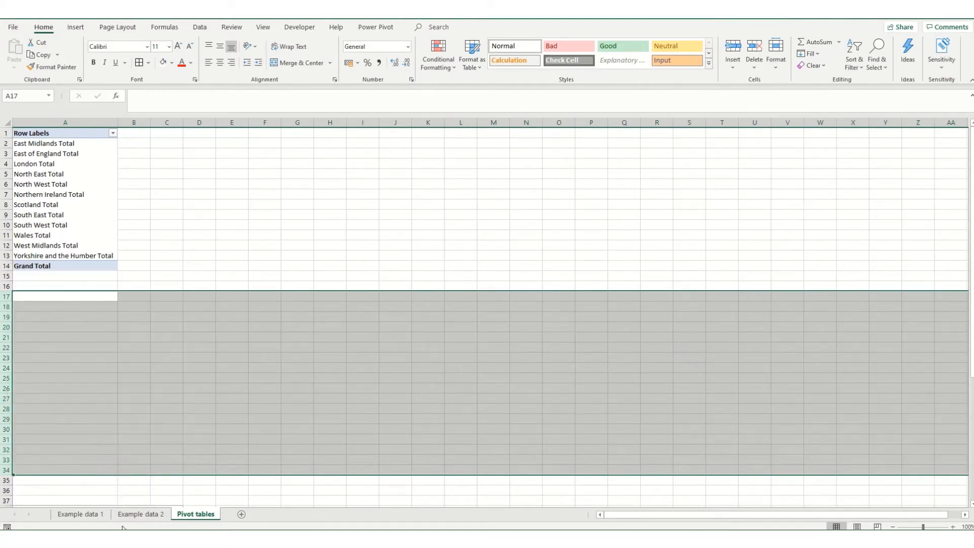
Step: Add the Code field to Rows beneath Name in PivotTable3
scroll("down", 3)
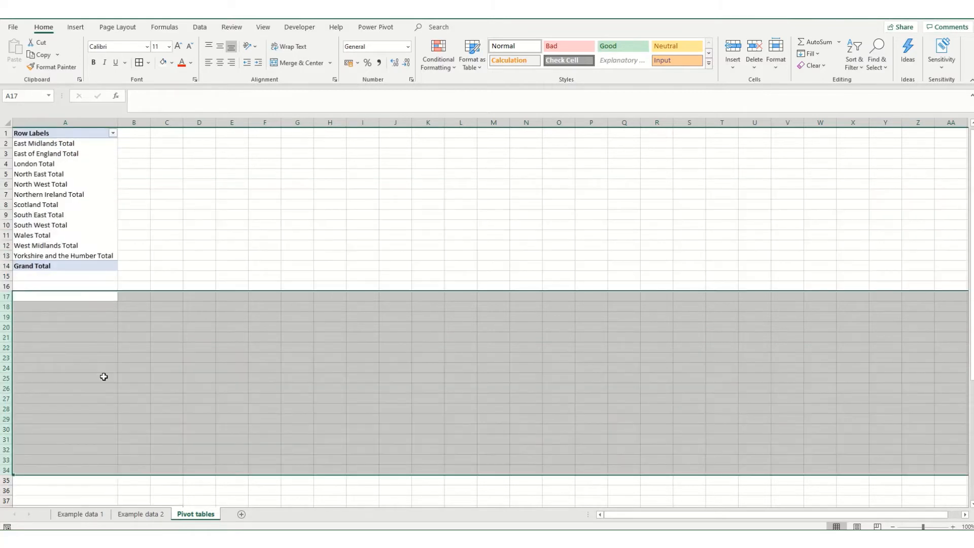
left_click(48, 194)
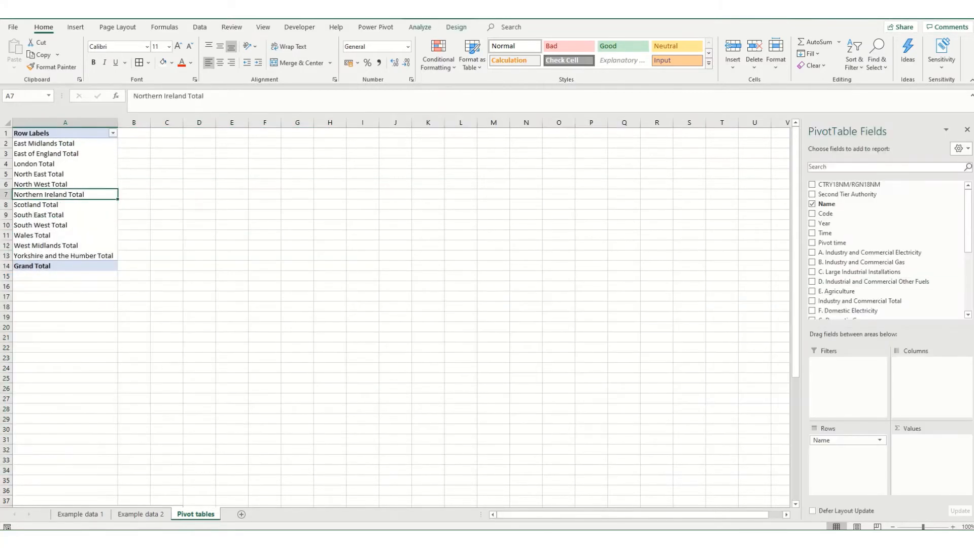
left_click(812, 213)
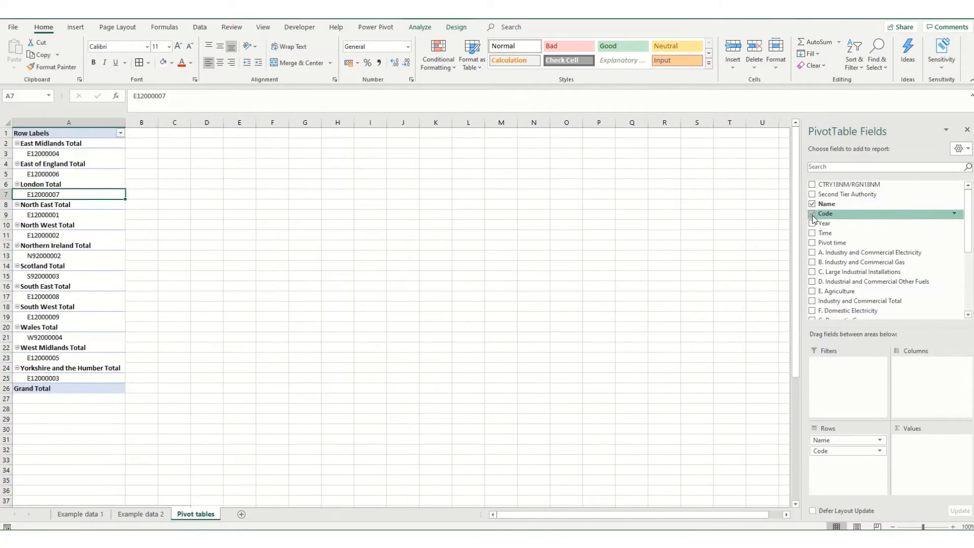
left_click(813, 213)
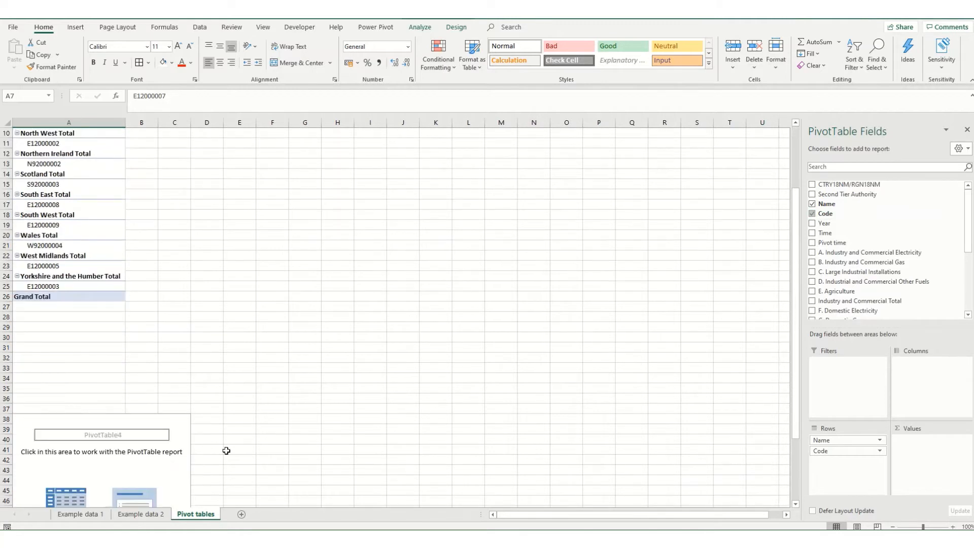
mouse_move(149, 475)
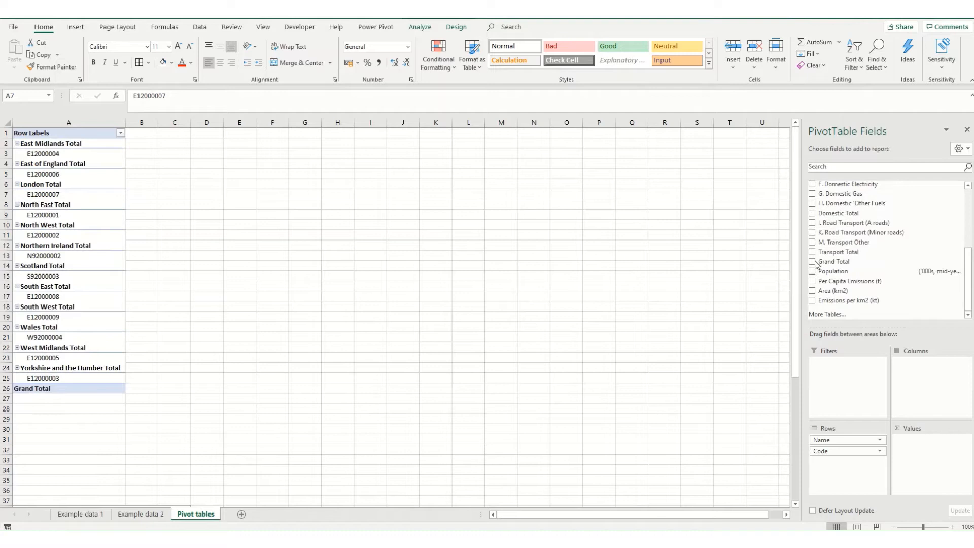
Step: Add Sum of Grand Total and Sum of Population to the Values area
left_click(68, 195)
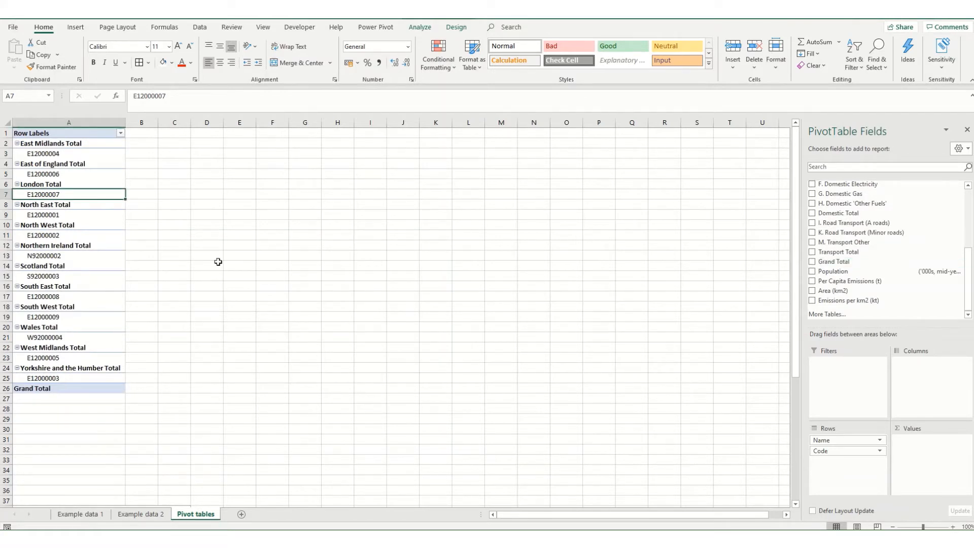
mouse_move(910, 254)
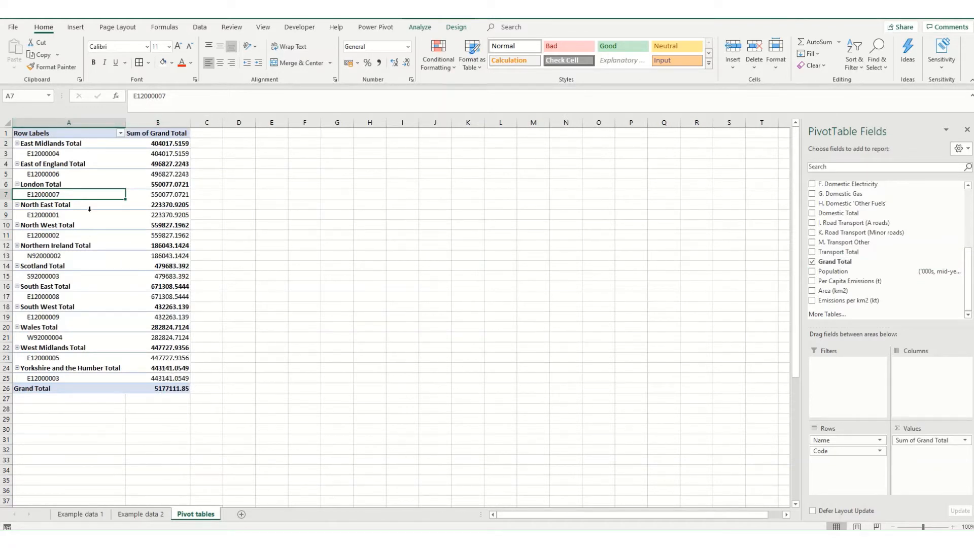
mouse_move(105, 169)
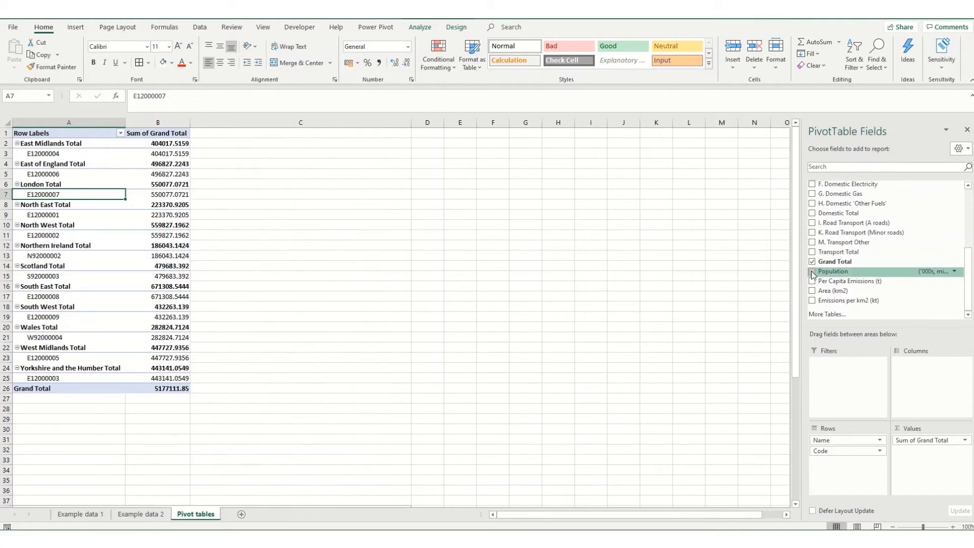
left_click(811, 271)
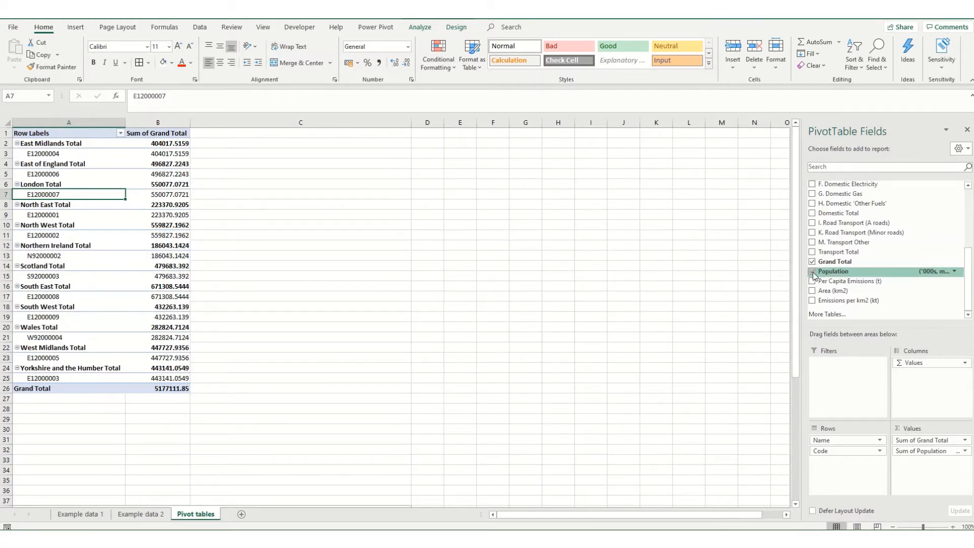
left_click(812, 273)
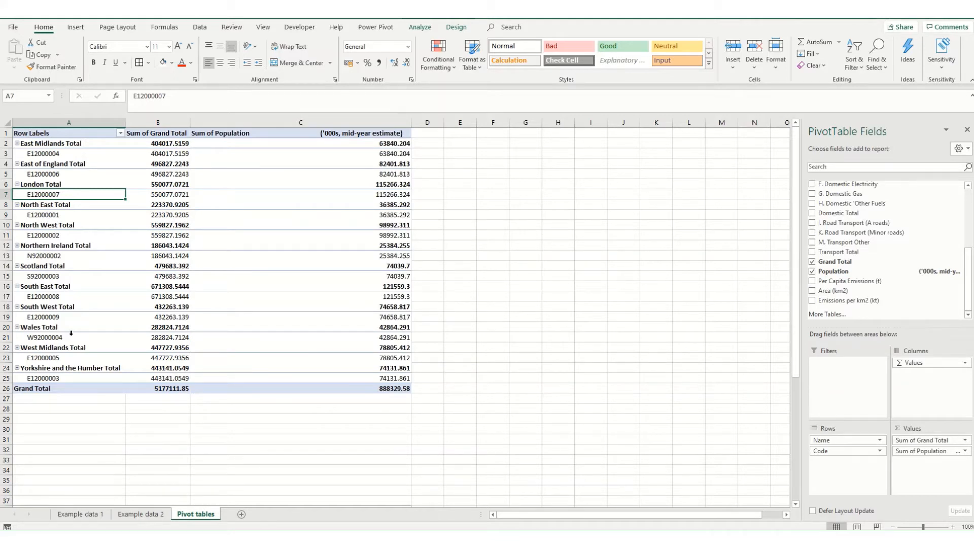
mouse_move(706, 278)
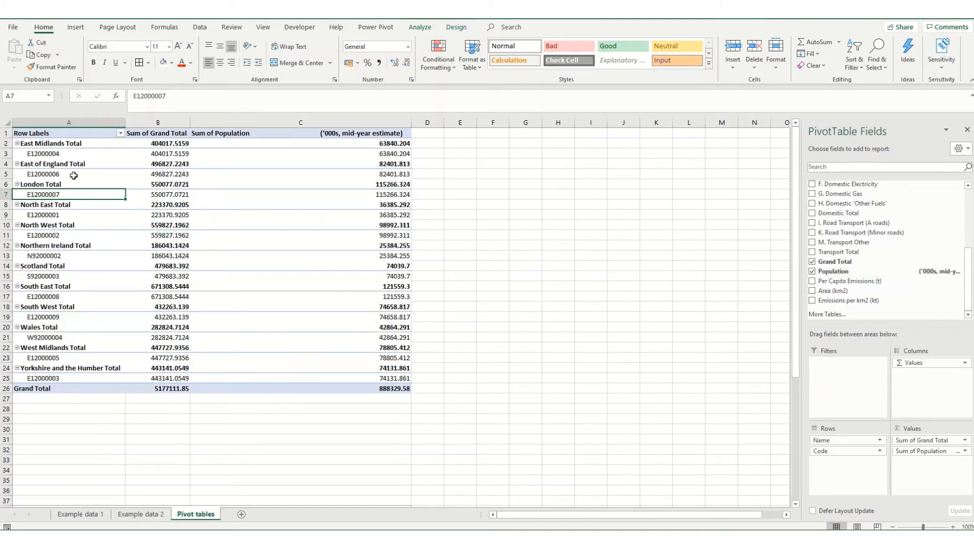
Step: Untick 'Autofit column widths on update' in PivotTable Options
right_click(157, 174)
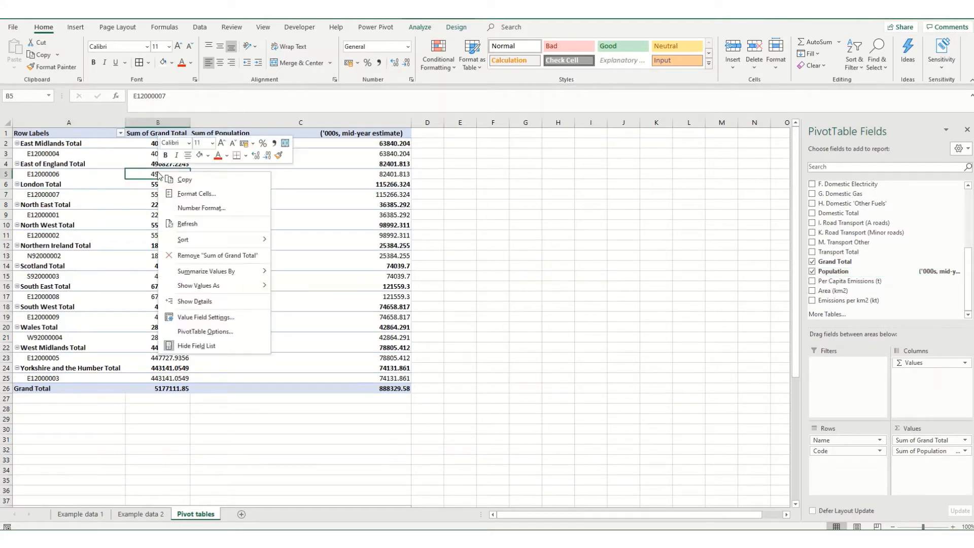
mouse_move(185, 180)
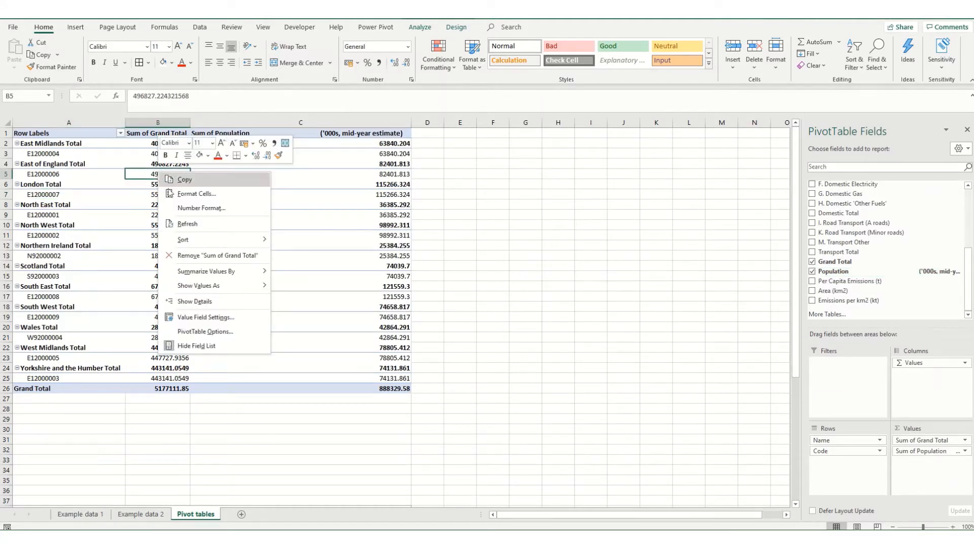
mouse_move(205, 331)
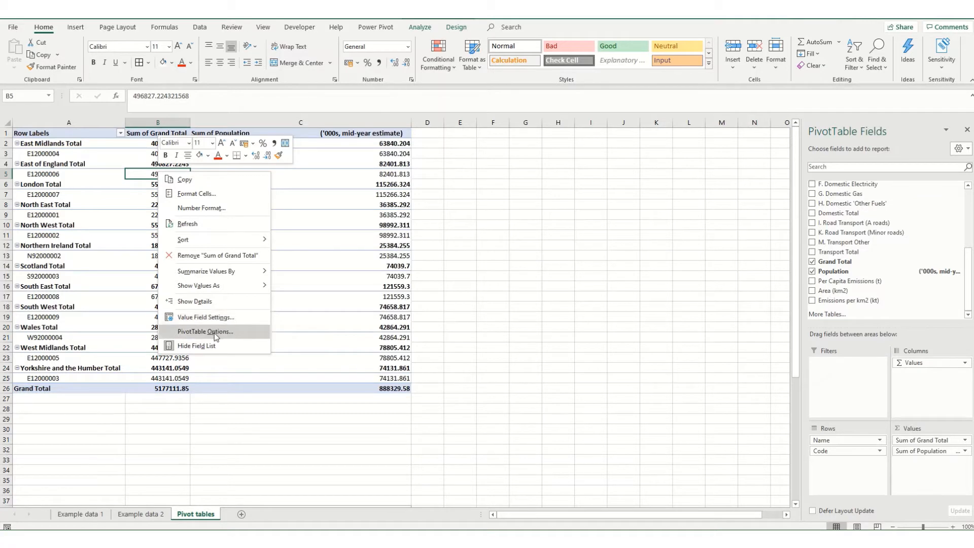
left_click(205, 331)
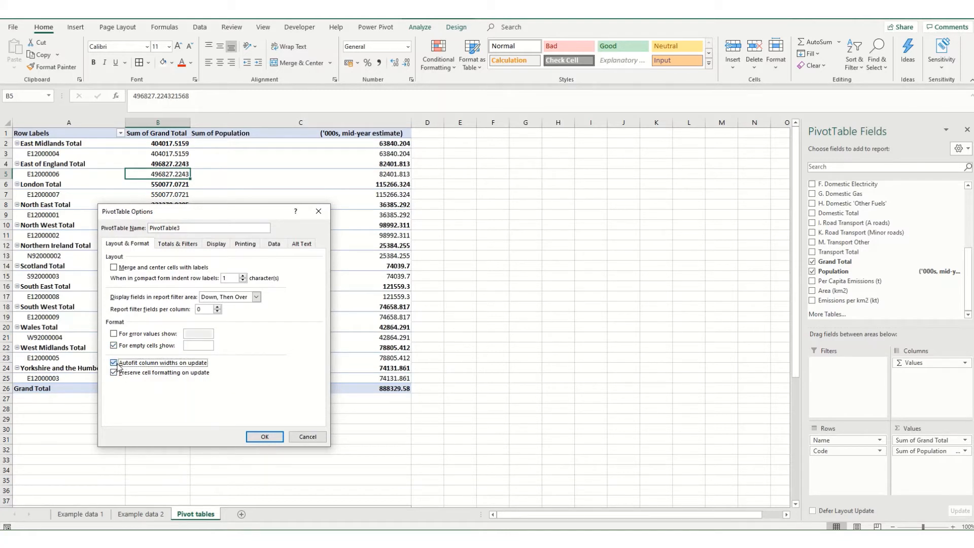
left_click(264, 436)
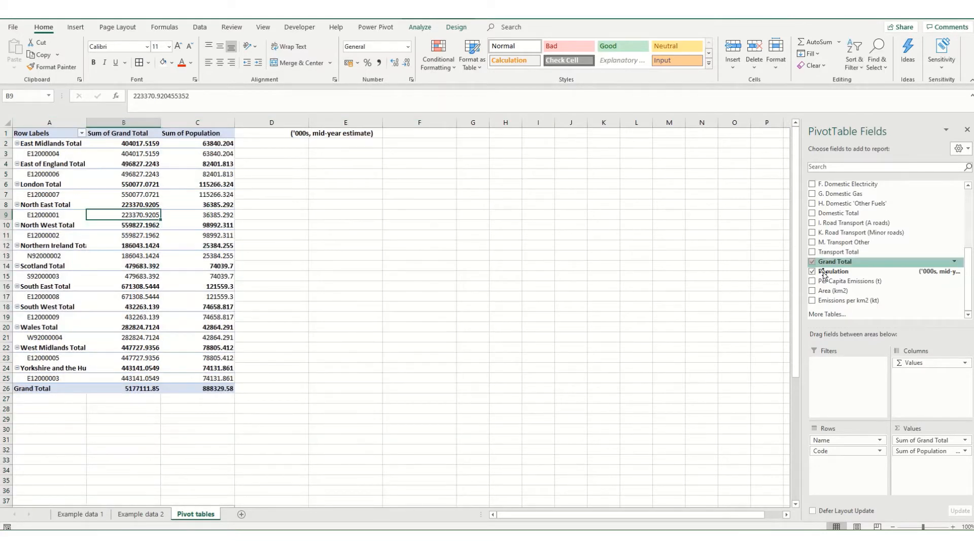
Step: Swap Population for Per Capita Emissions (t) and scroll down to PivotTable4
left_click(813, 280)
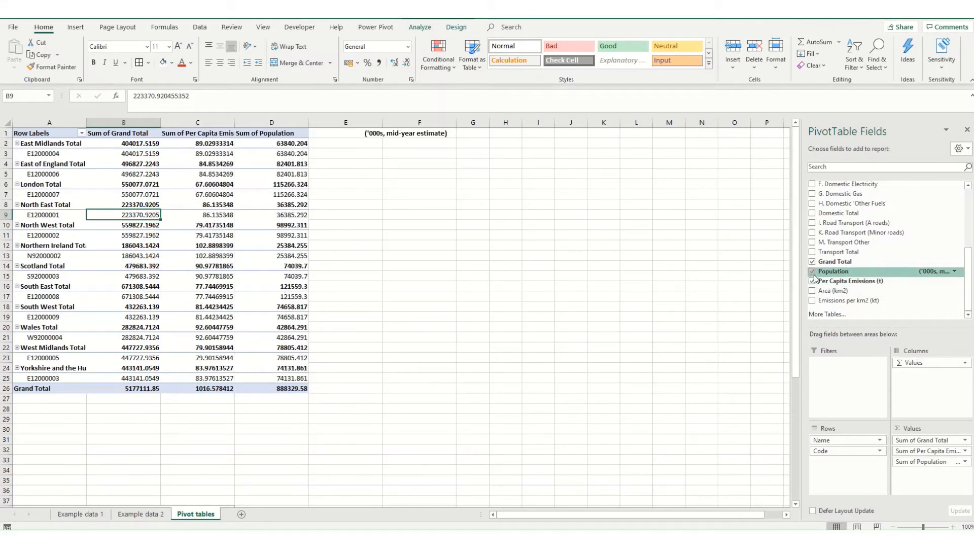
left_click(811, 271)
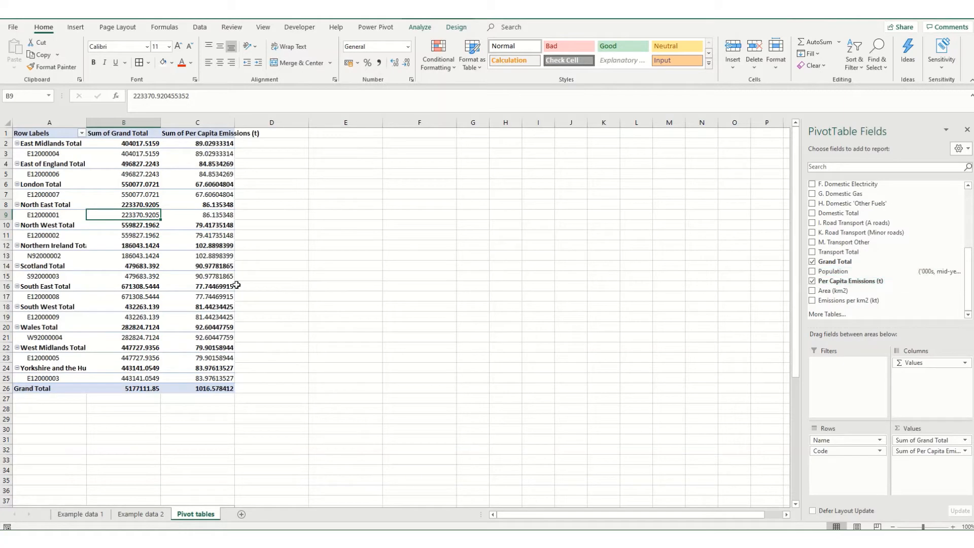
scroll("down", 3)
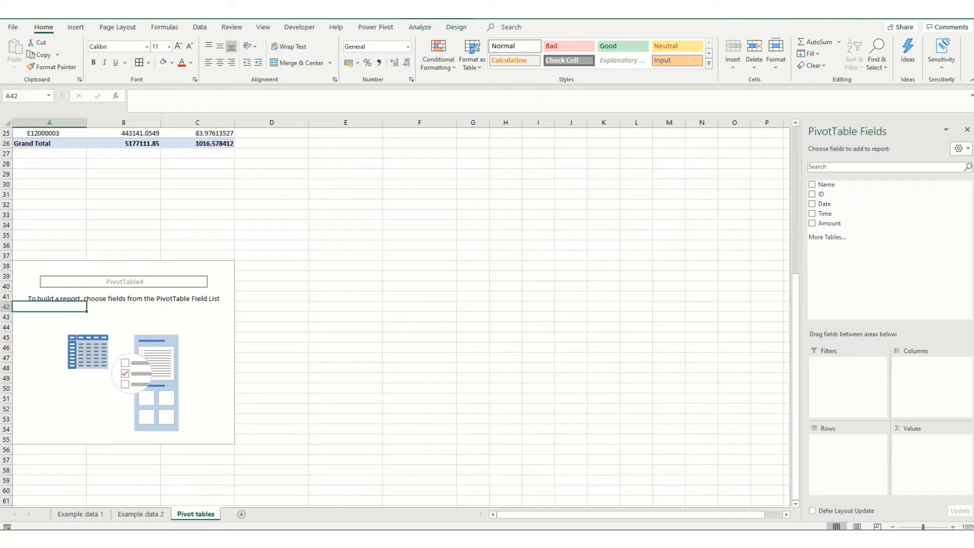
mouse_move(823, 214)
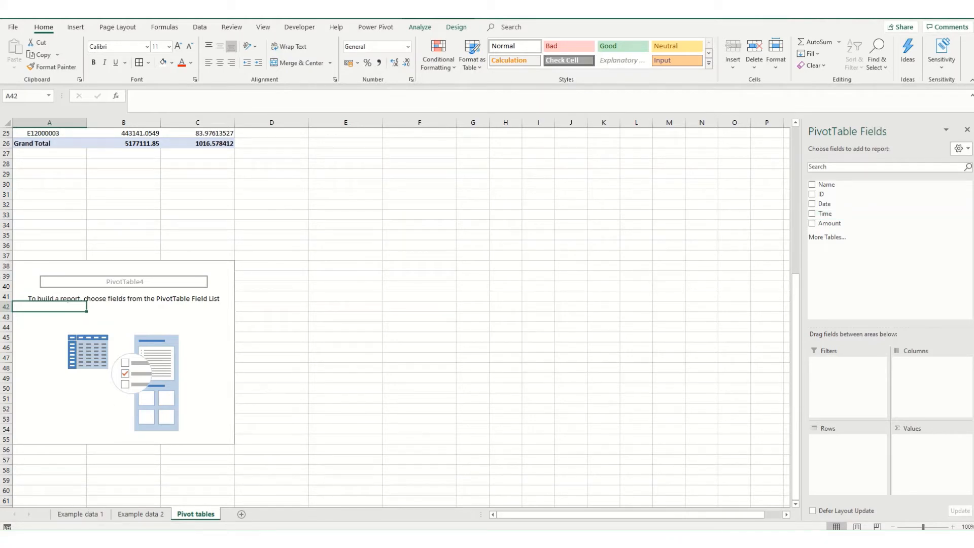
left_click(140, 513)
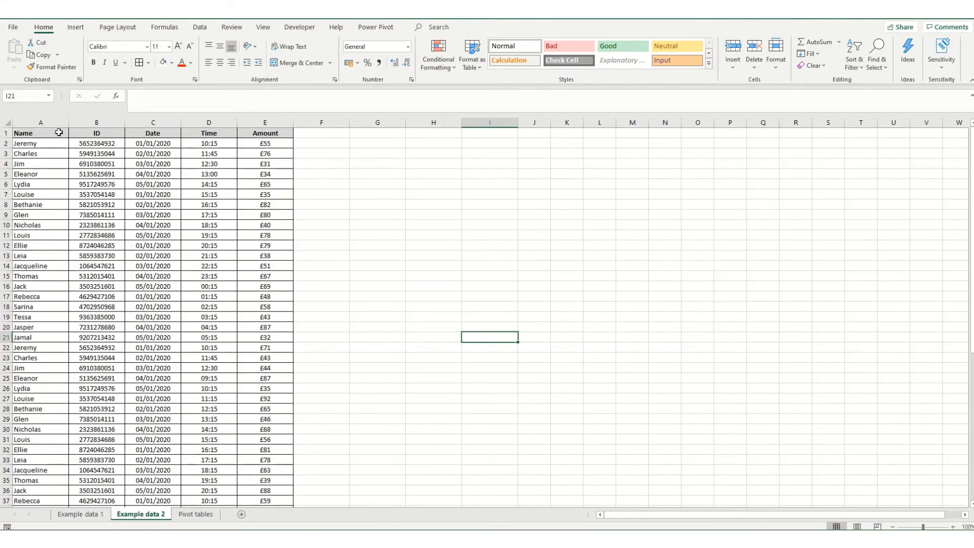
left_click(152, 123)
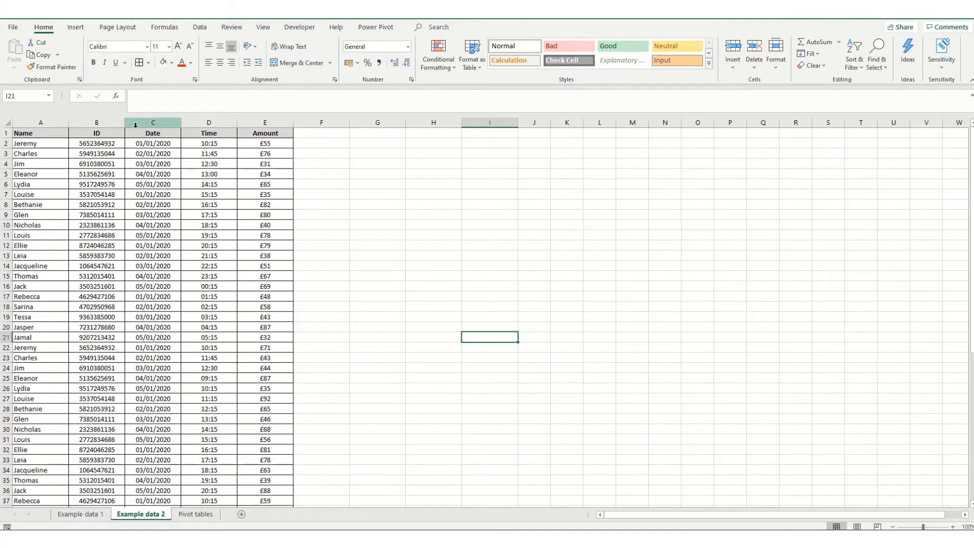
mouse_move(194, 519)
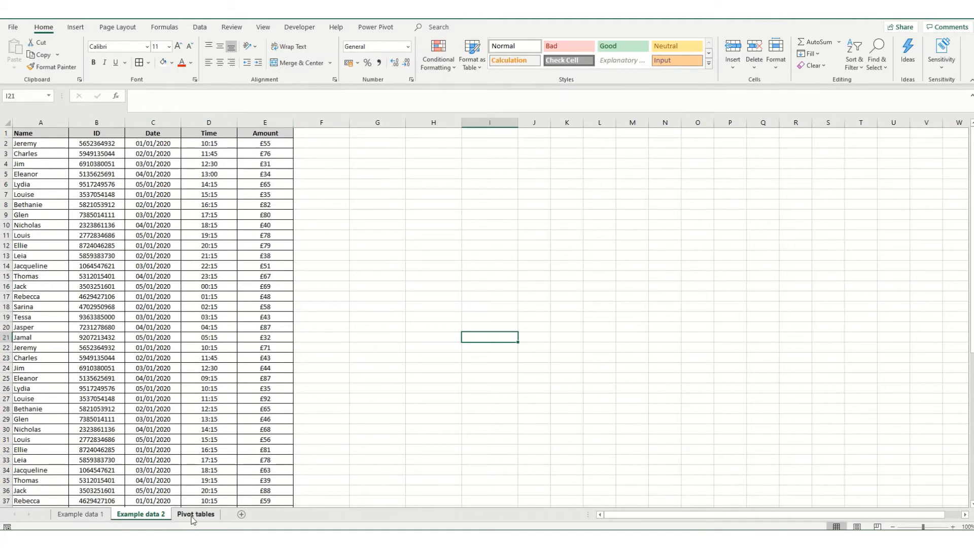
left_click(196, 514)
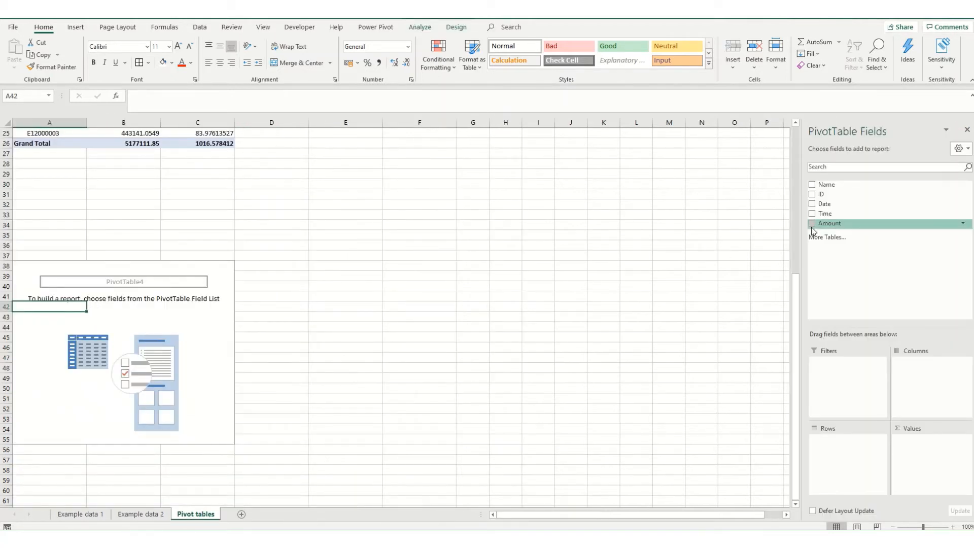
Step: Sum Amount by Time in the second pivot table, checking the Example data 2 source along the way
left_click_drag(827, 213, 851, 457)
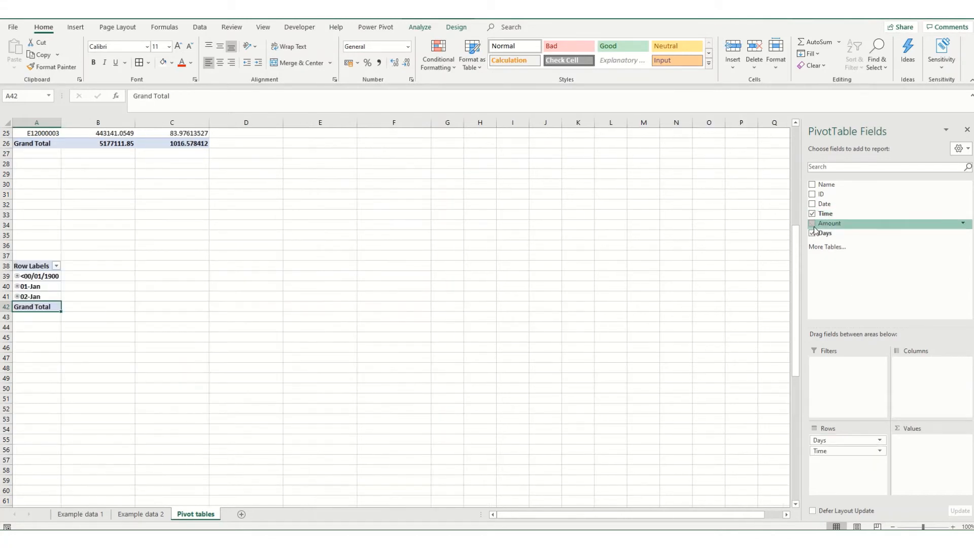
left_click(812, 223)
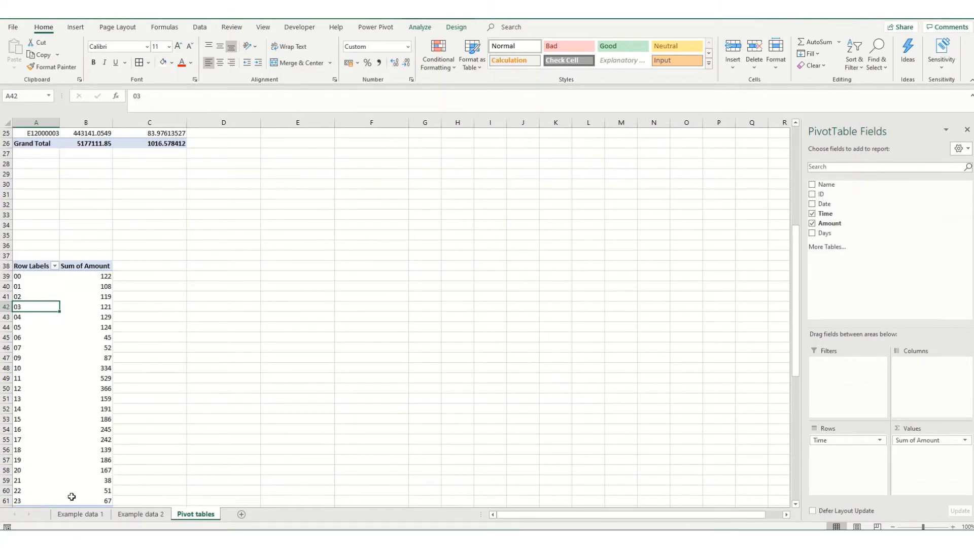
left_click(140, 514)
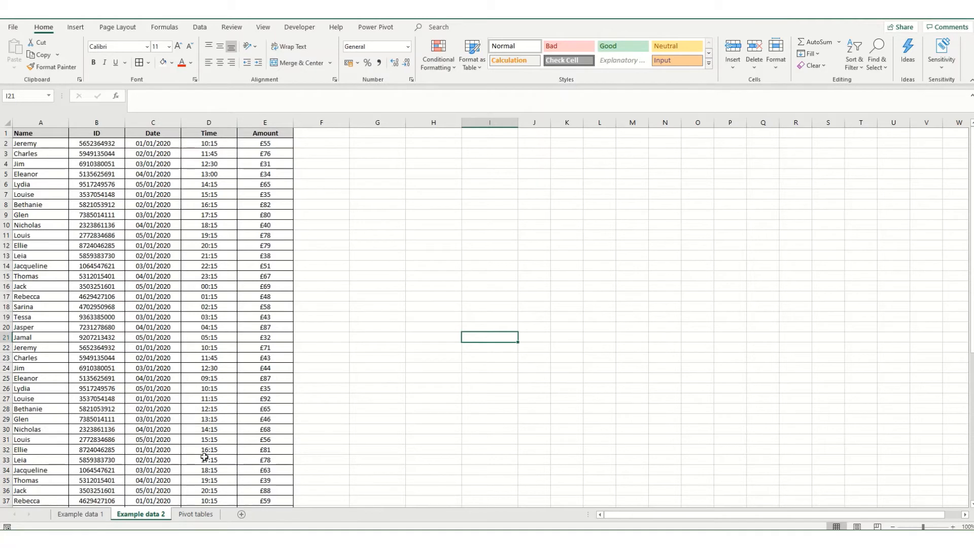
left_click(196, 514)
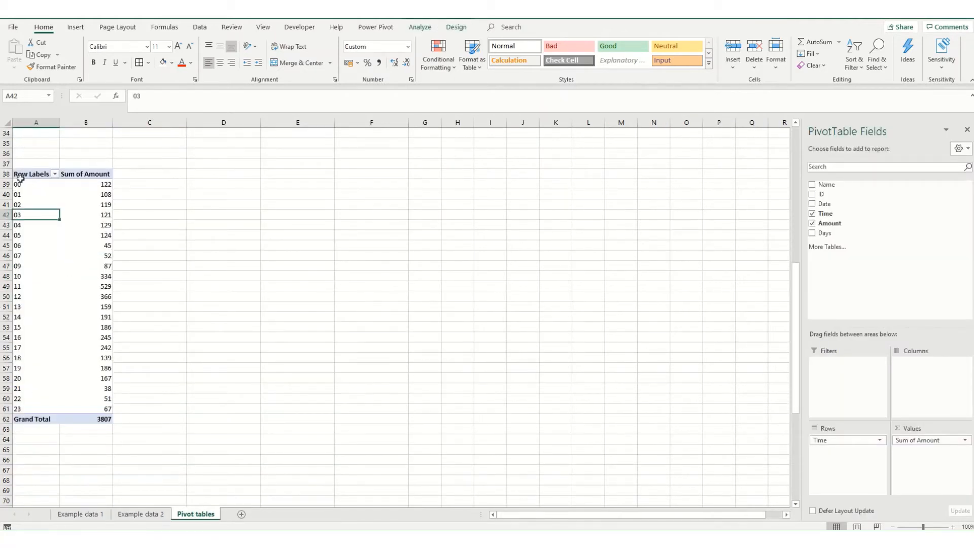
left_click(36, 184)
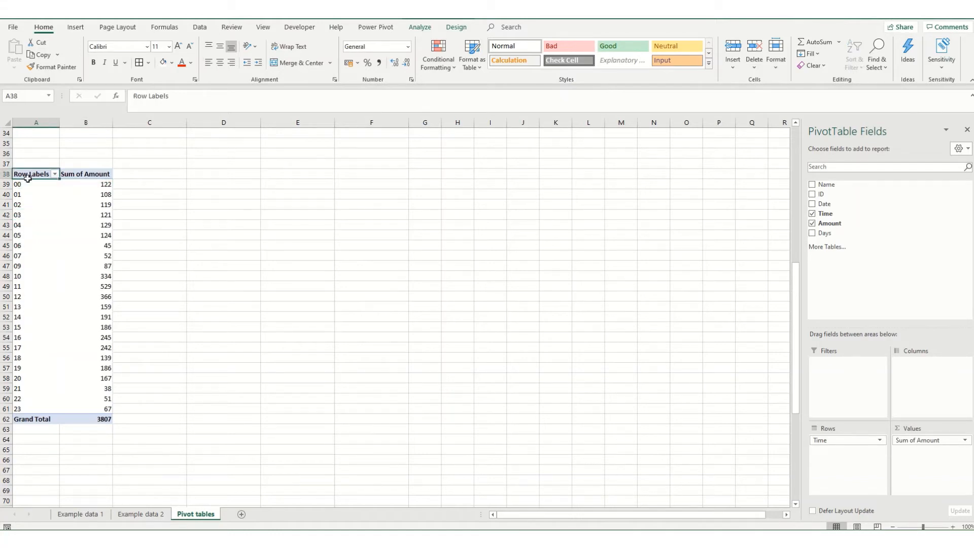
mouse_move(30, 183)
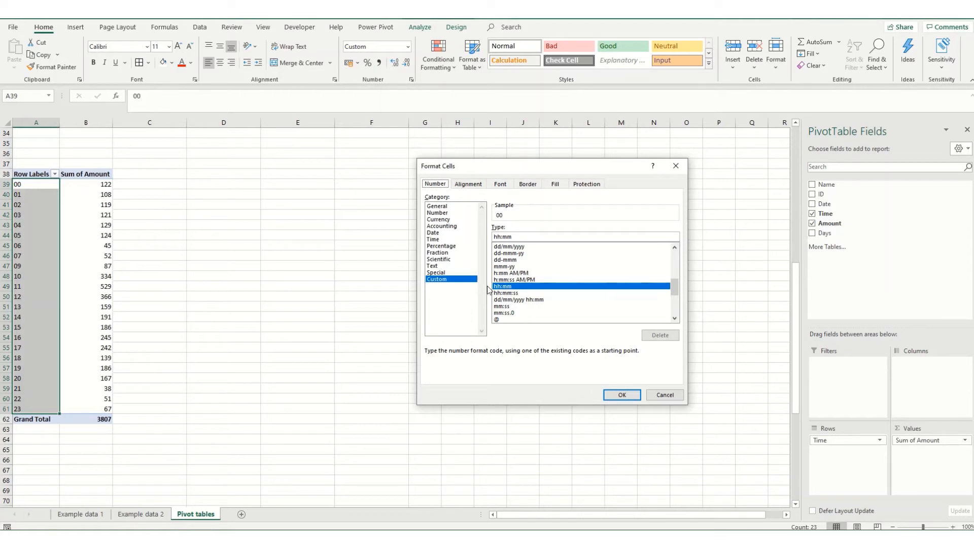
left_click(432, 239)
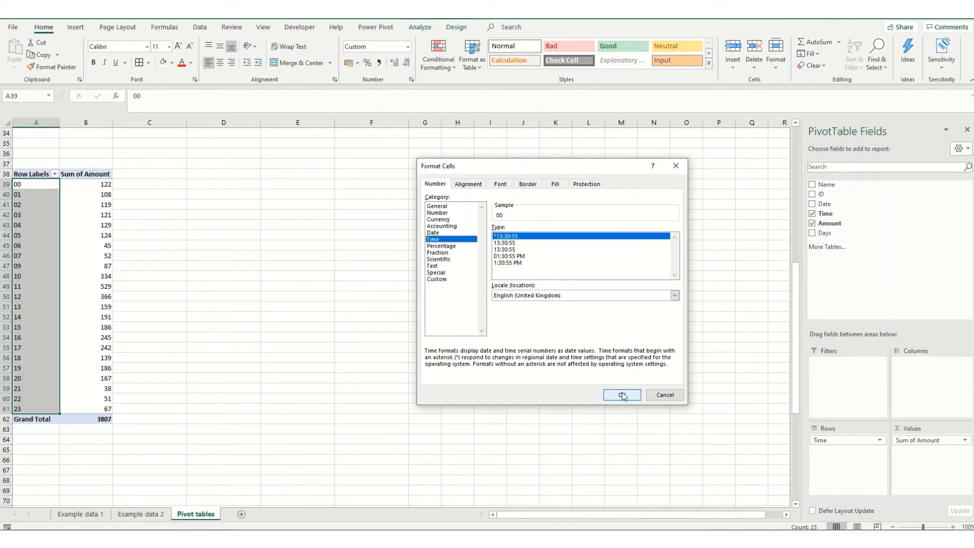
left_click(621, 395)
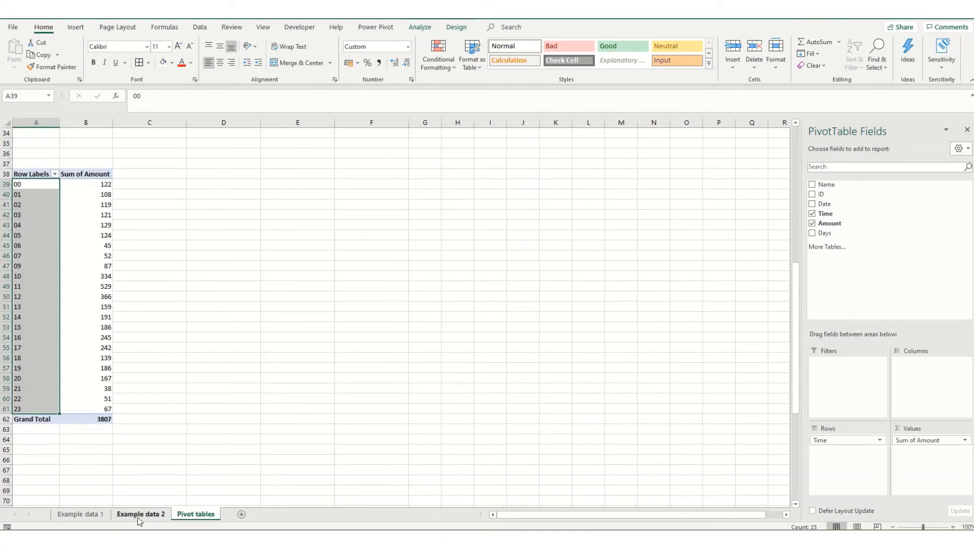
Step: Insert a blank column E headed 'Pivot time' before Amount on Example data 2
left_click(140, 514)
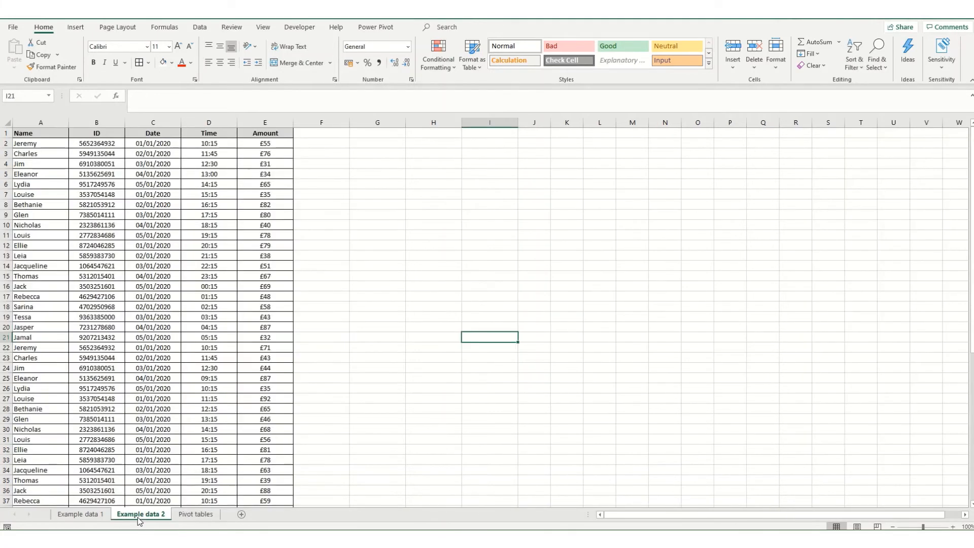
right_click(264, 122)
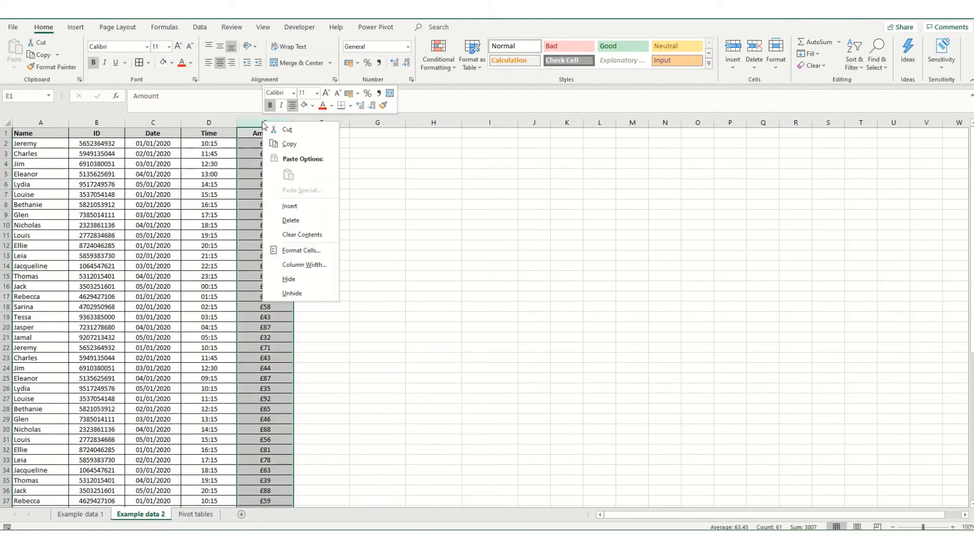
left_click(289, 206)
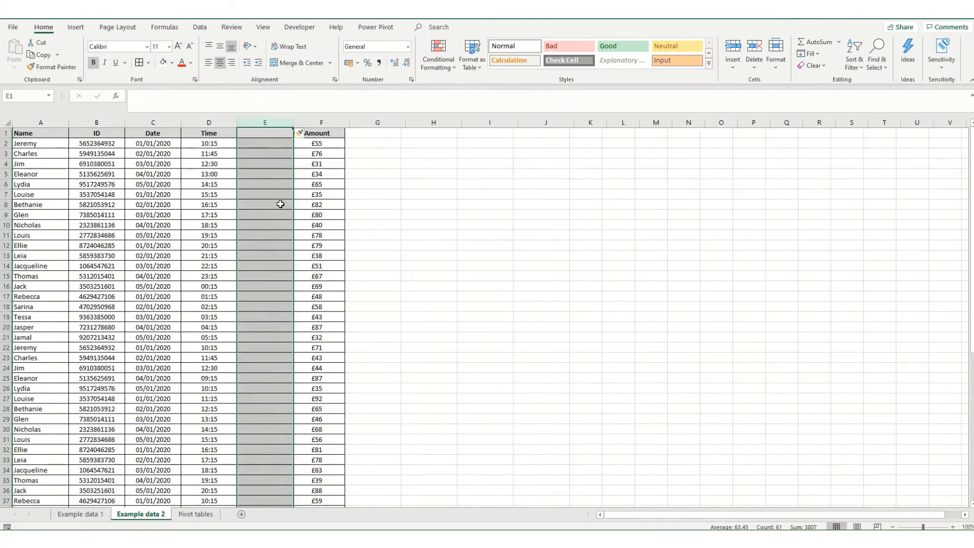
type("P")
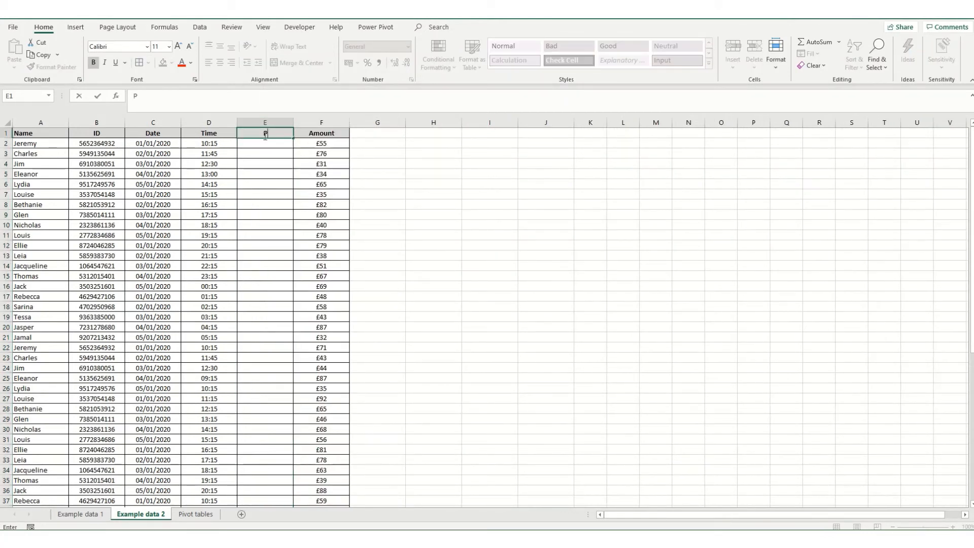
type("ivot time")
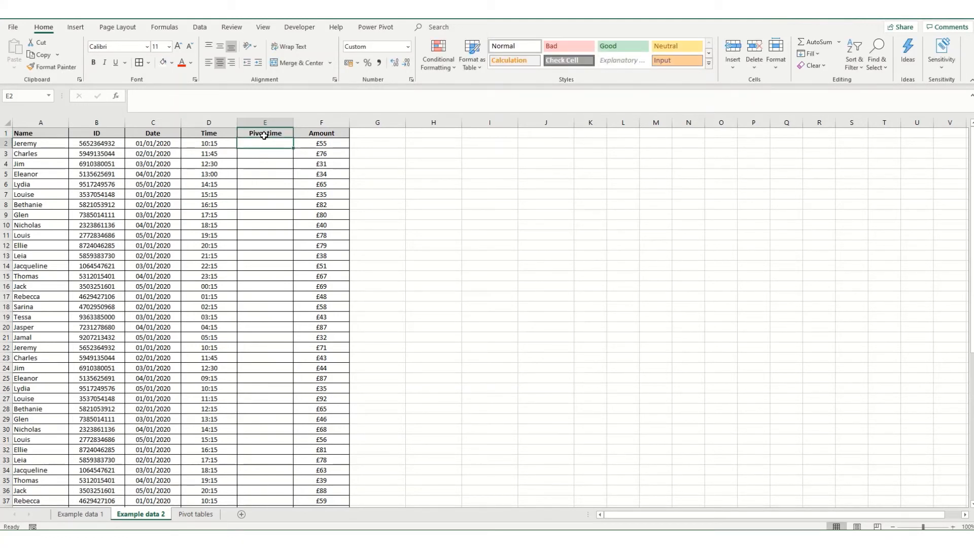
left_click(208, 143)
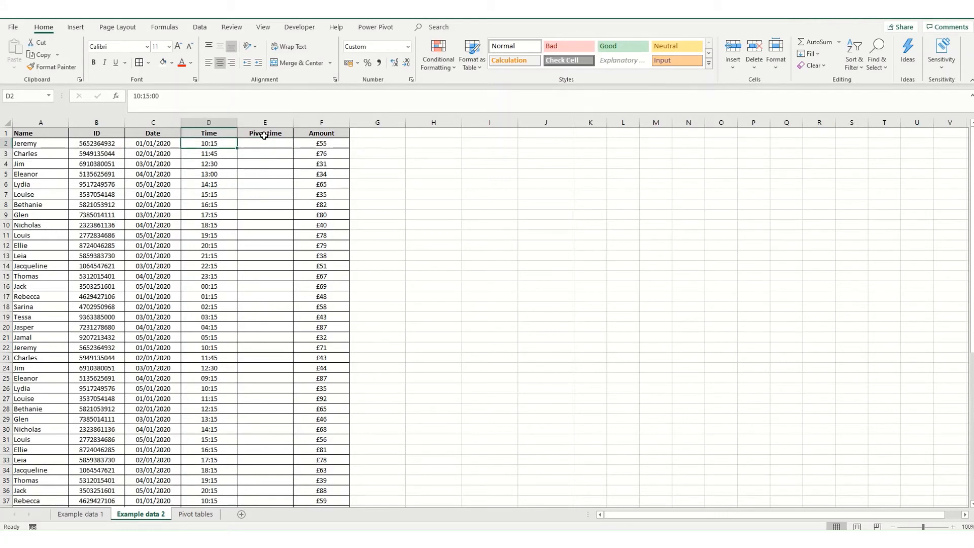
left_click(265, 143)
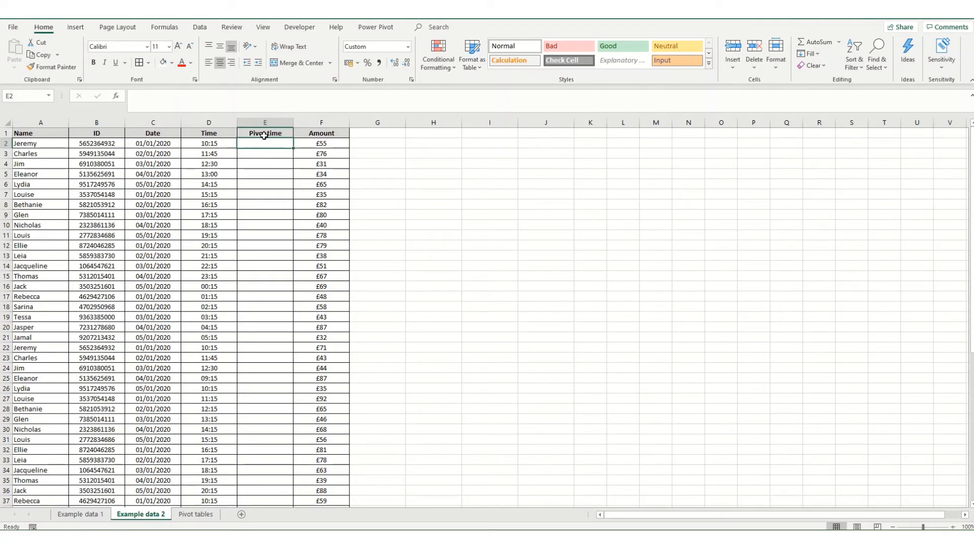
Step: Enter =TEXT(D2,"hh:mm") in E2 and copy it down the Pivot time column
type("=tex")
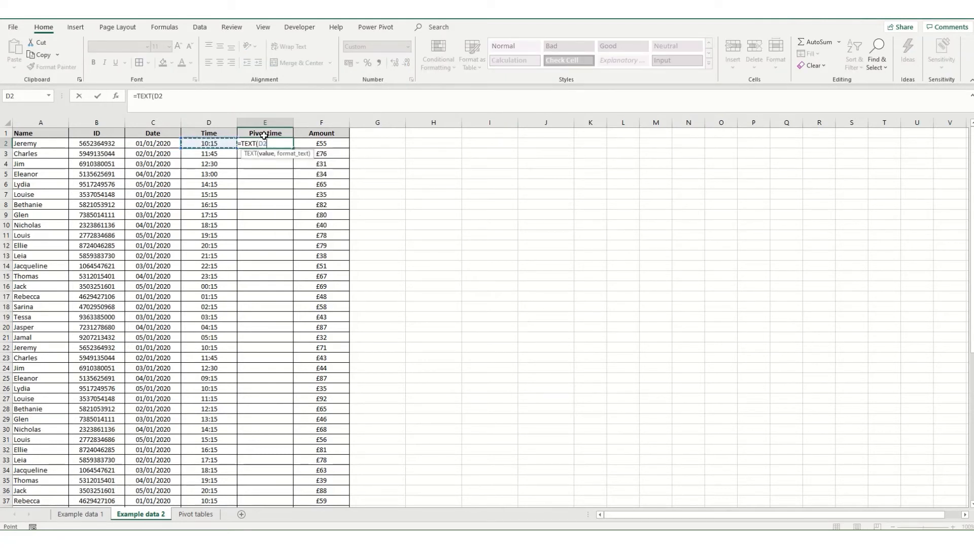
type(",\"hh:")
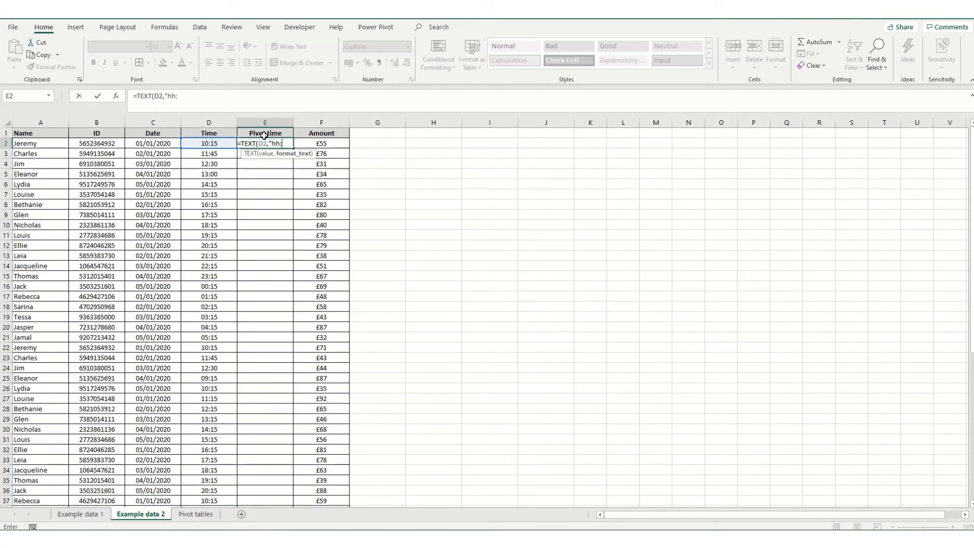
type("mm\")")
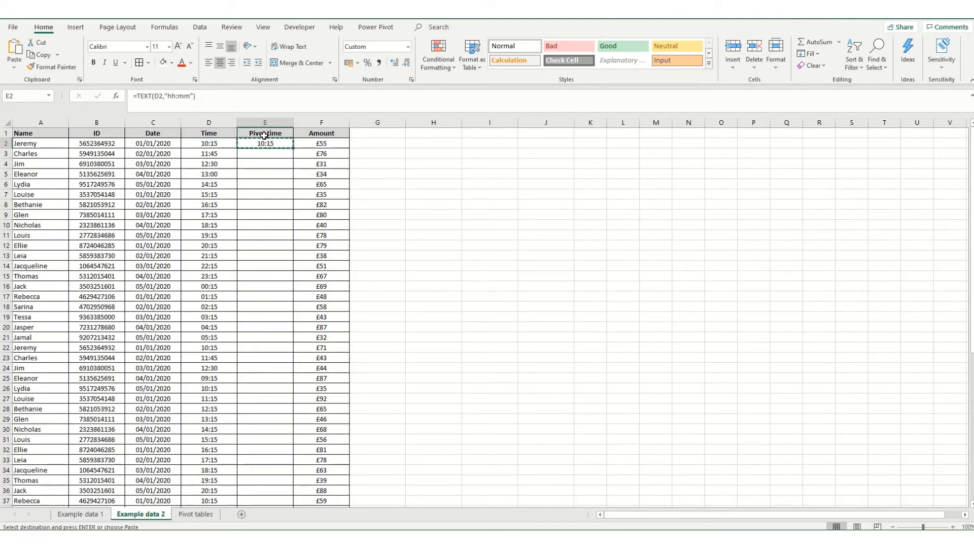
left_click(40, 153)
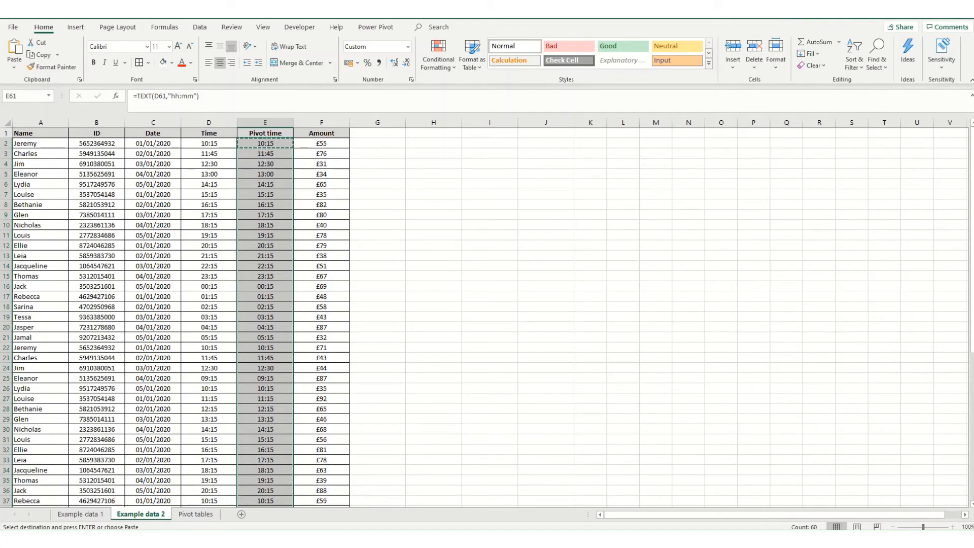
left_click(195, 514)
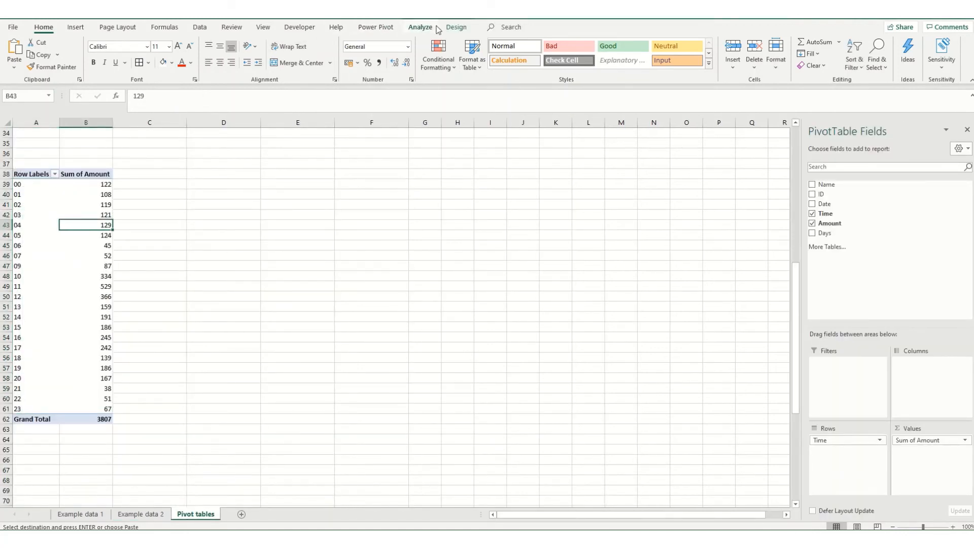
Step: Swap the pivot table's Time row field for Pivot time
left_click(420, 27)
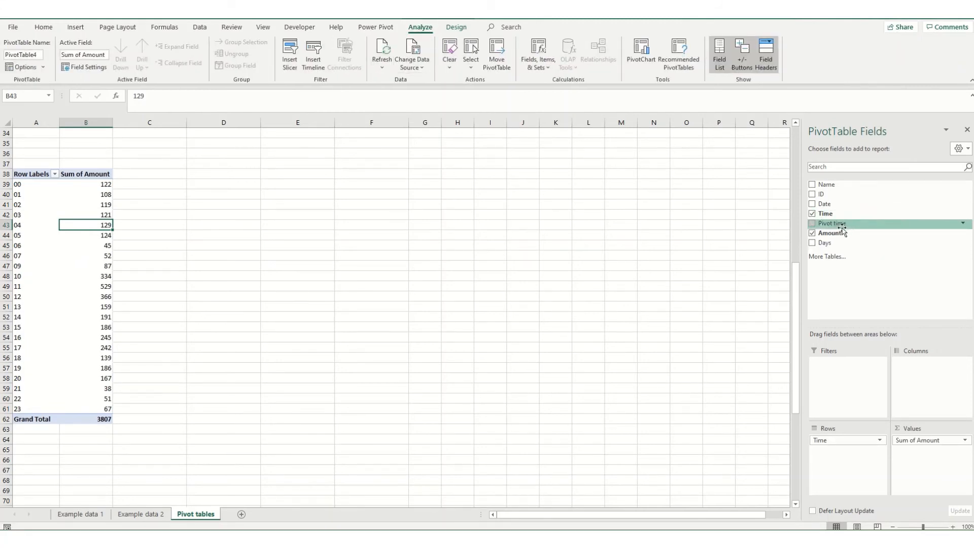
left_click(812, 223)
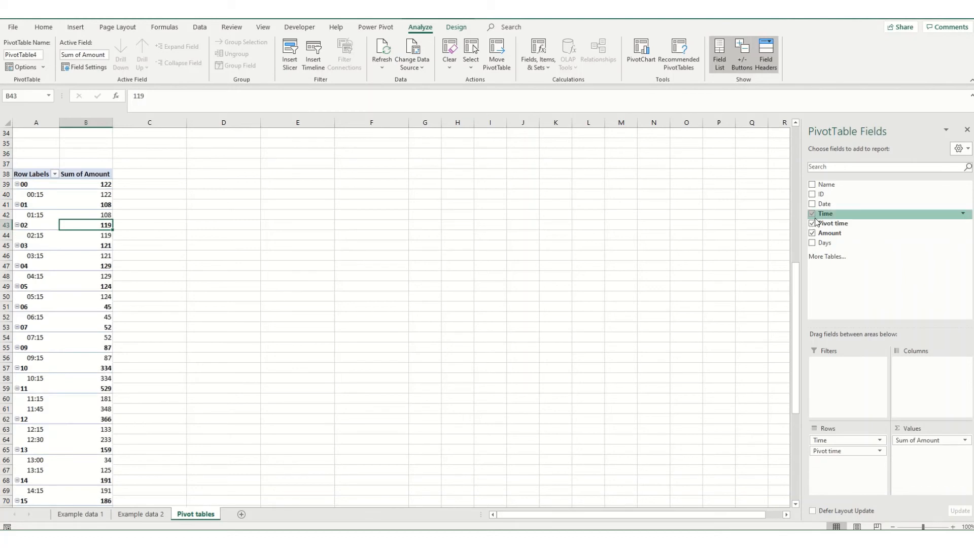
left_click(812, 214)
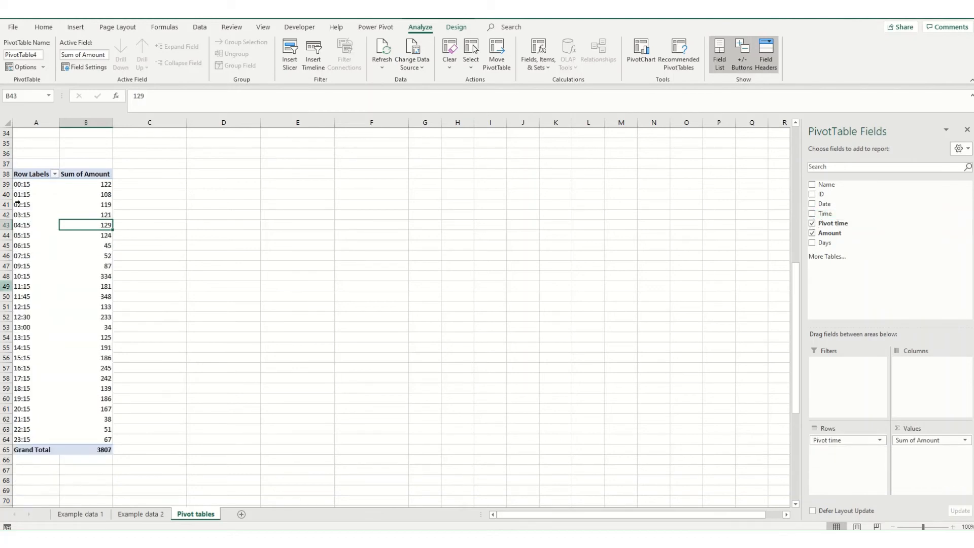
mouse_move(31, 439)
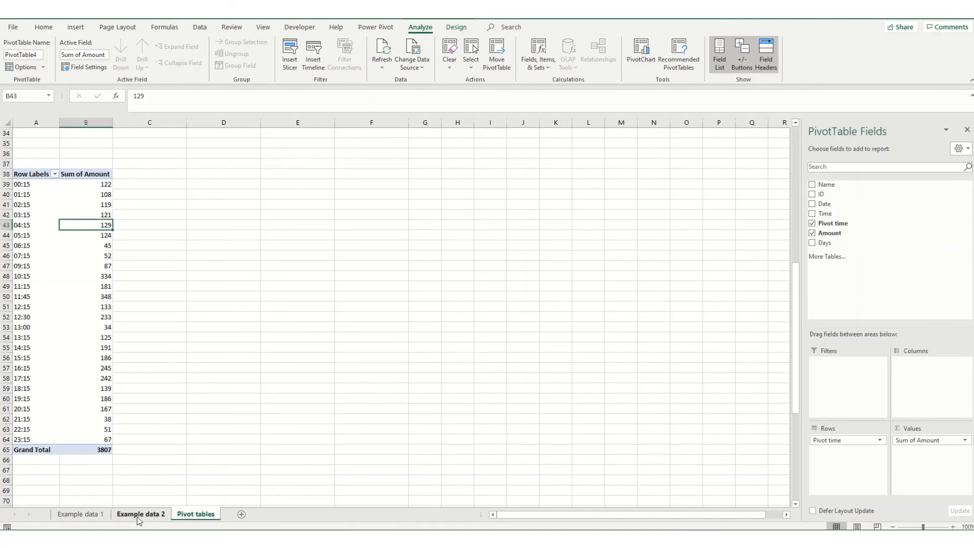
Step: Paste the Pivot time results as values and delete the original Time column D
left_click(140, 514)
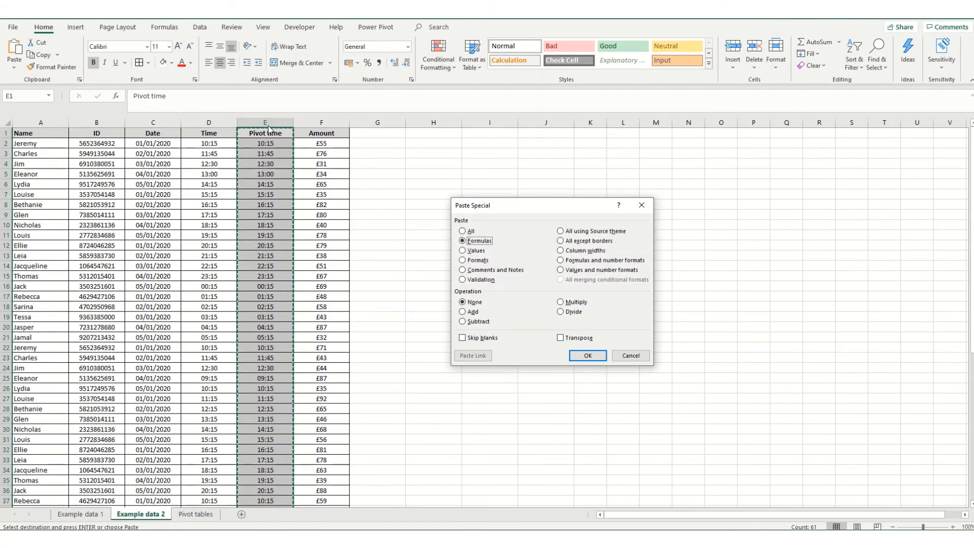
left_click(587, 355)
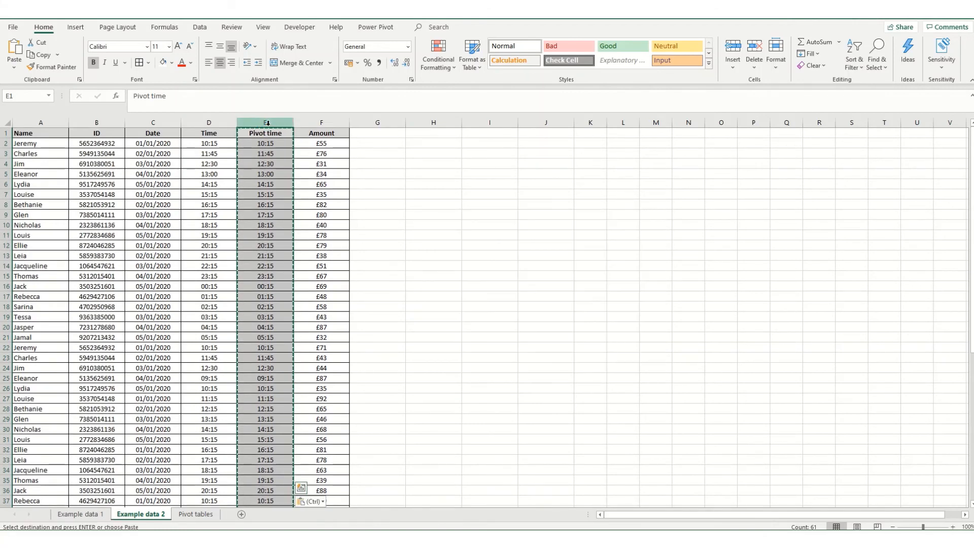
right_click(208, 133)
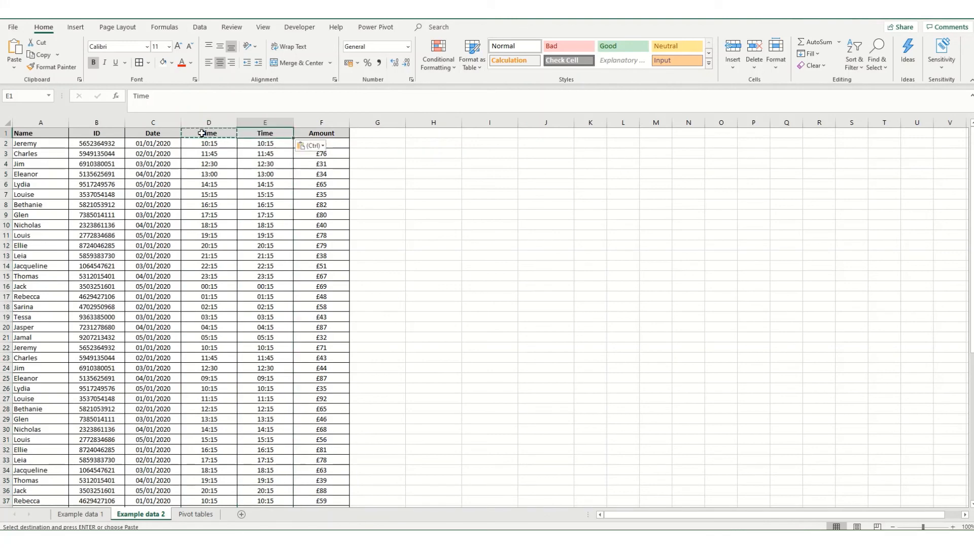
right_click(208, 133)
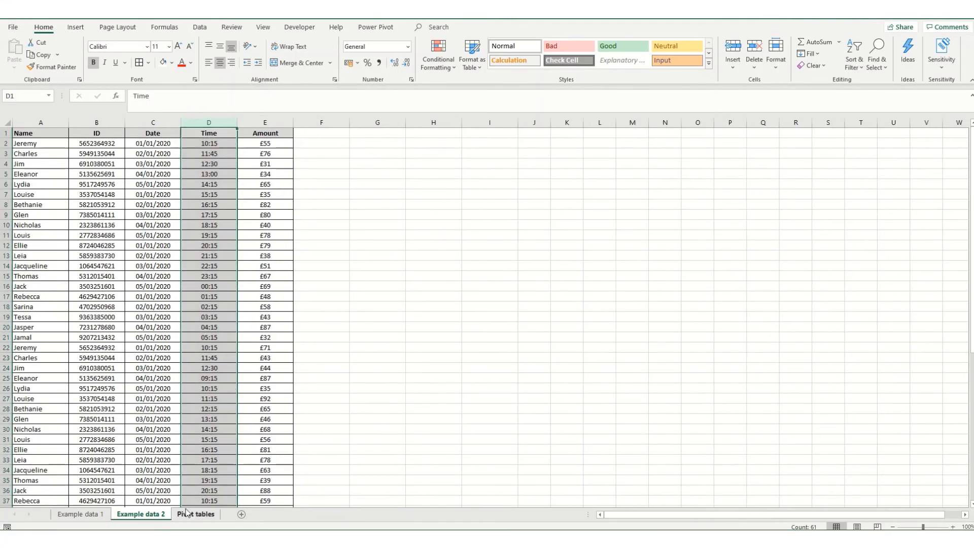
Step: Add the updated Time field back to the pivot table rows
left_click(196, 514)
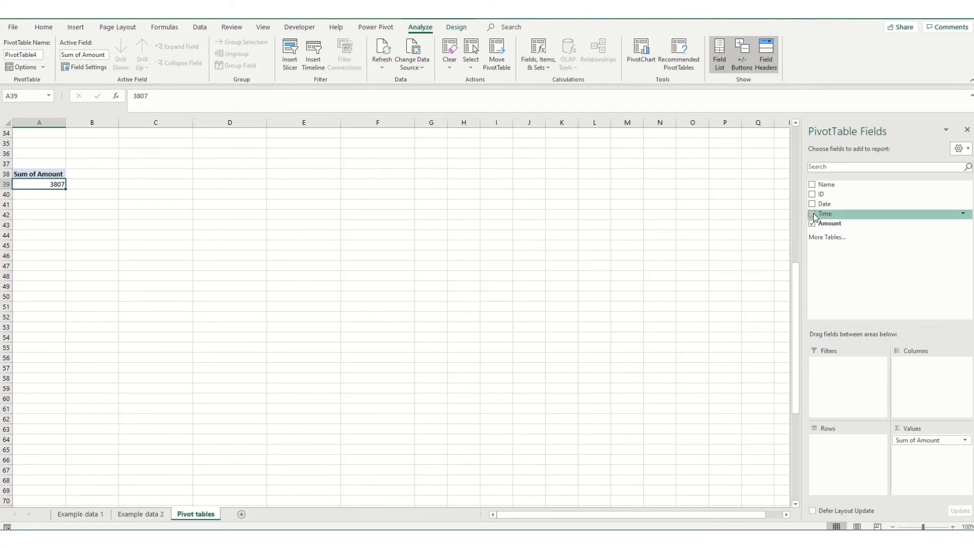
left_click(812, 213)
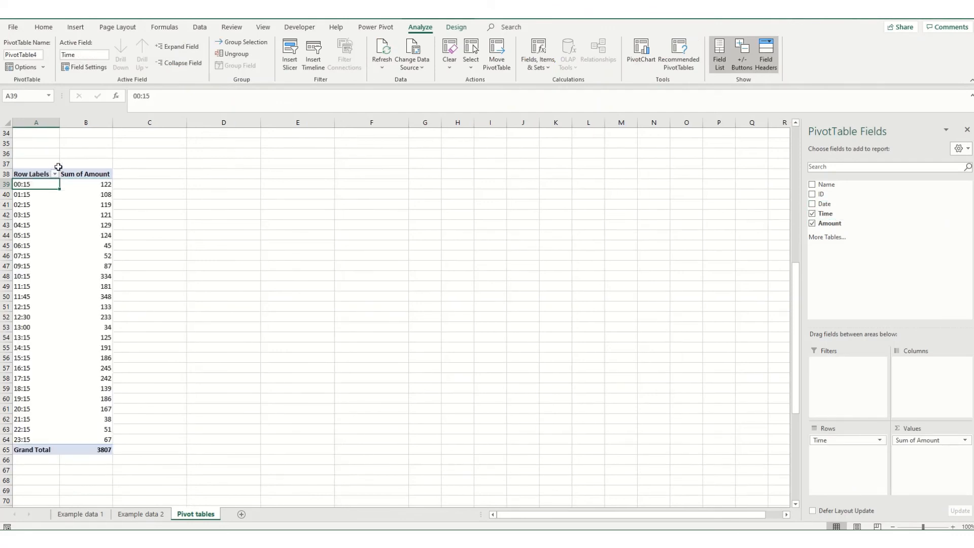
mouse_move(58, 486)
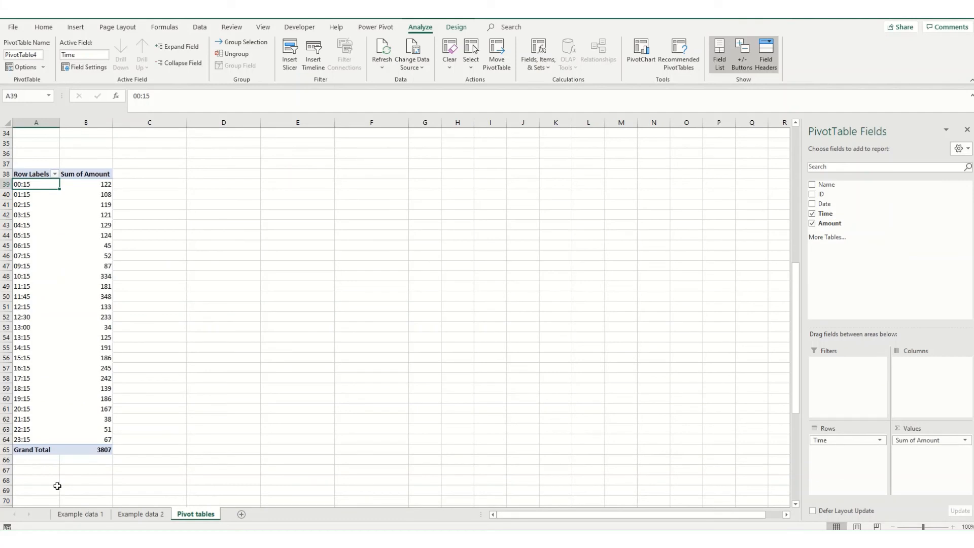
mouse_move(139, 417)
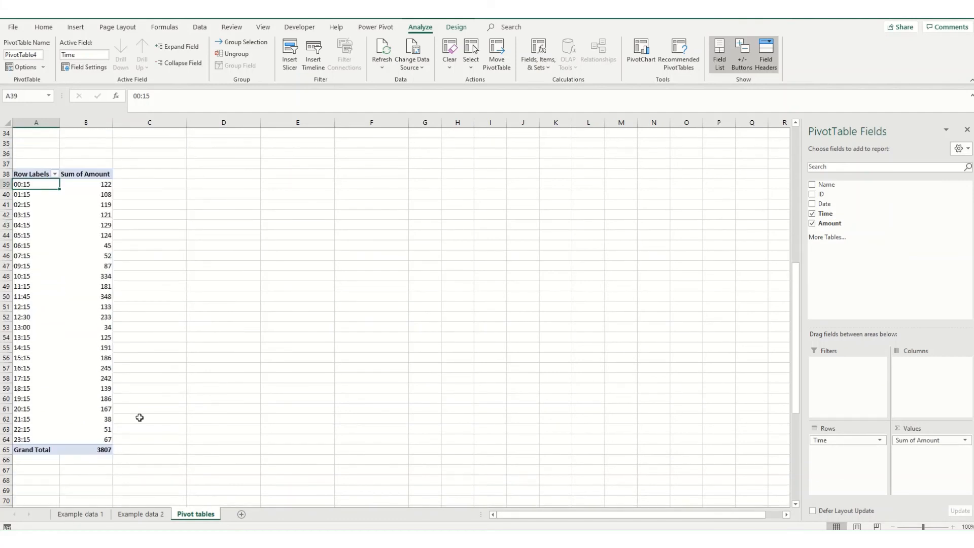